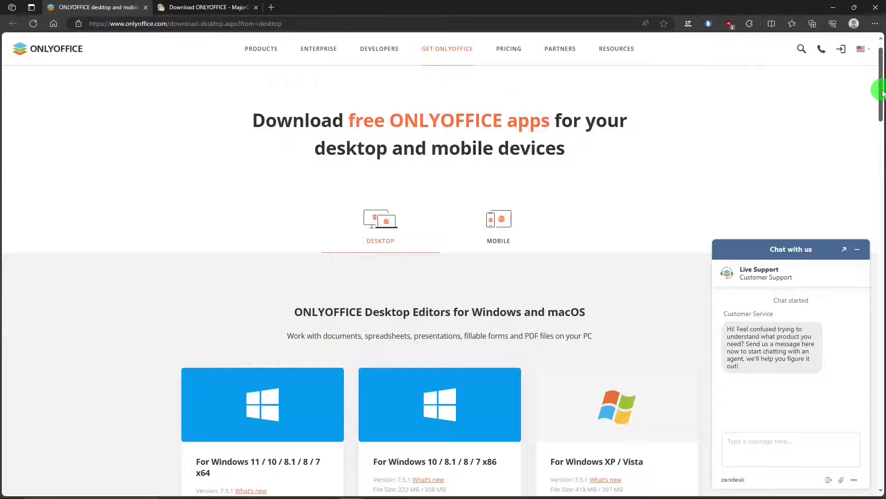
# Step: Switch to the MajorGeeks tab and scroll to the ONLYOFFICE 7.5.1 32-bit, 64-bit, Linux and Mac links
pyautogui.scroll(-3)
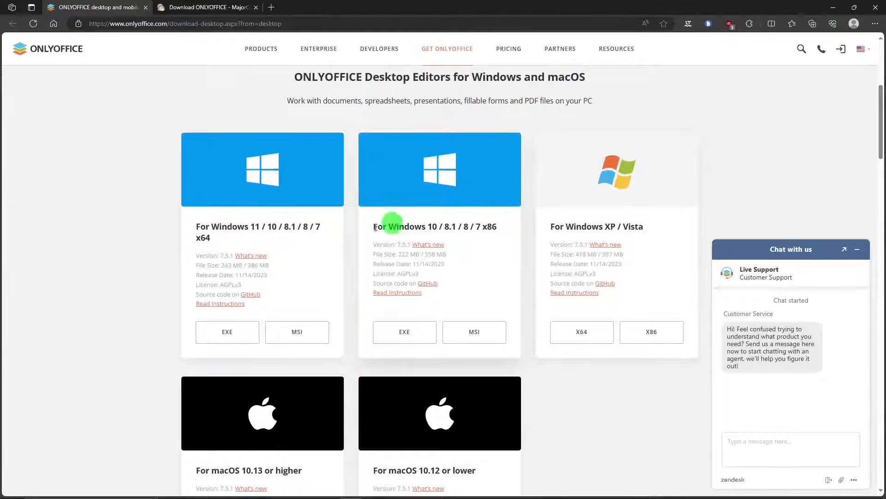
pyautogui.moveTo(287, 248)
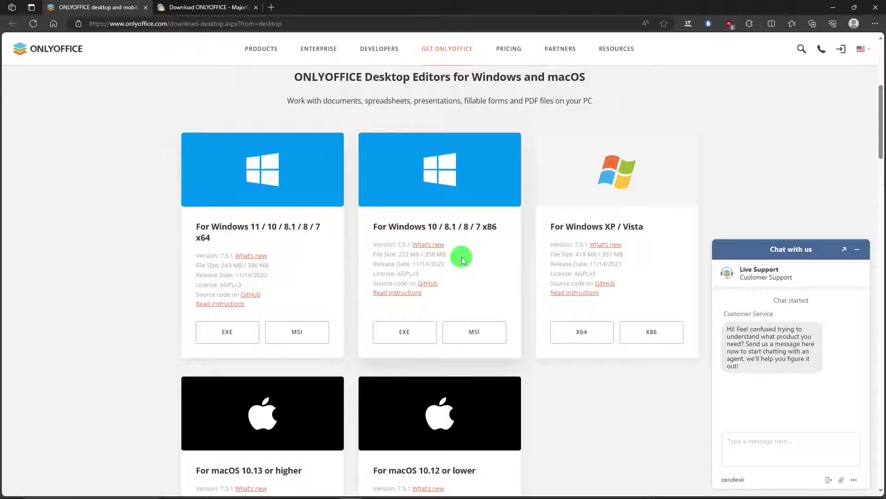
pyautogui.moveTo(656, 263)
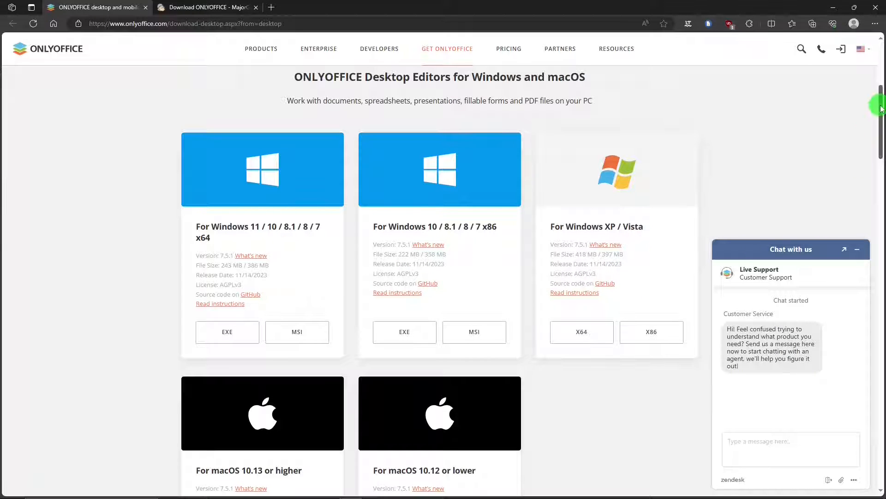
pyautogui.scroll(-3)
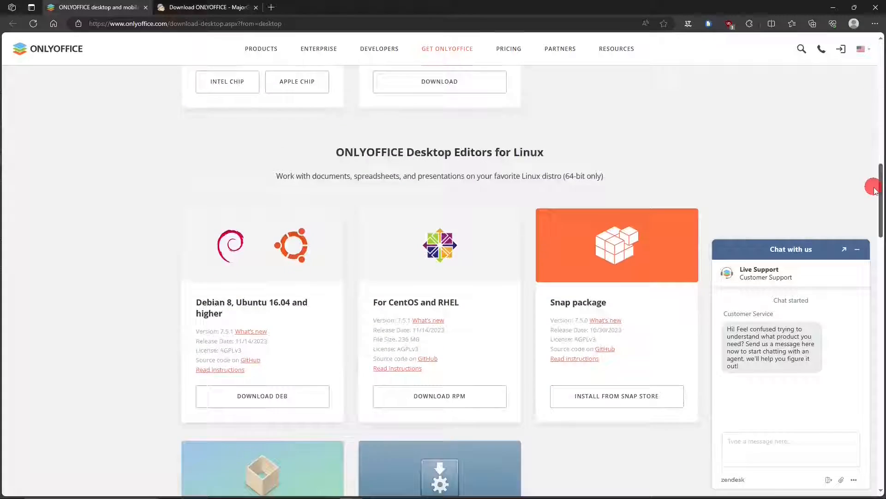
pyautogui.scroll(-3)
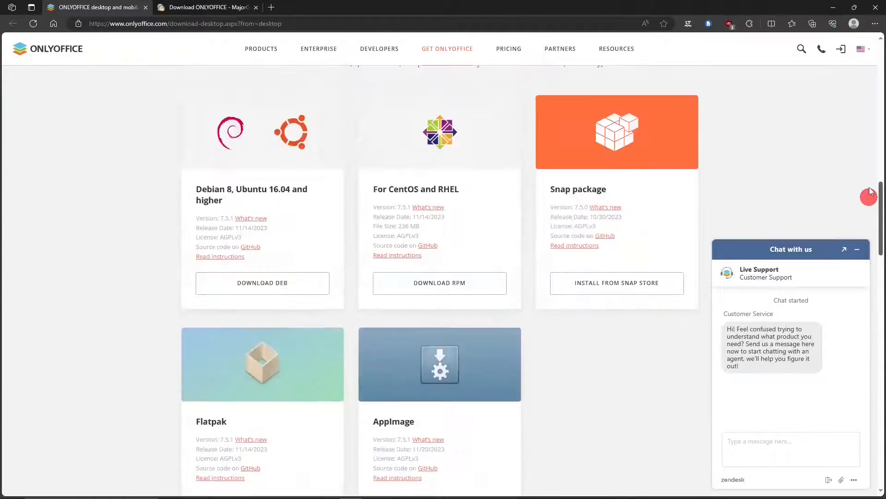
pyautogui.scroll(3)
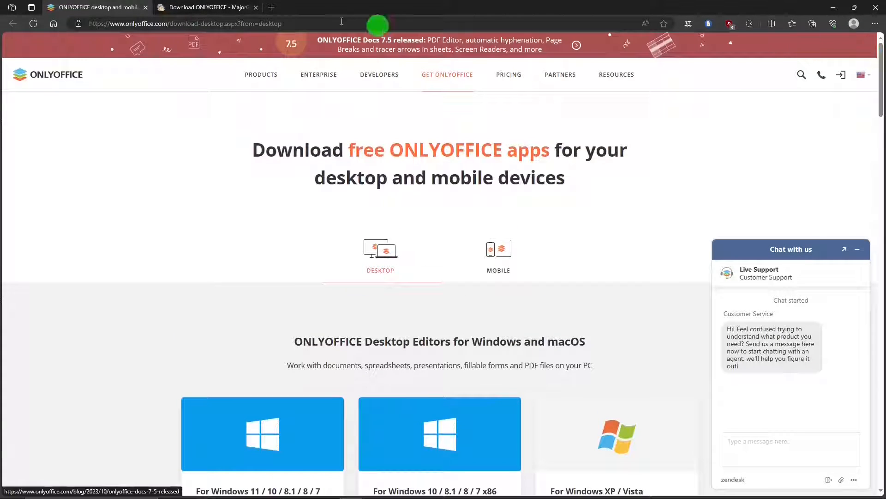
pyautogui.click(210, 7)
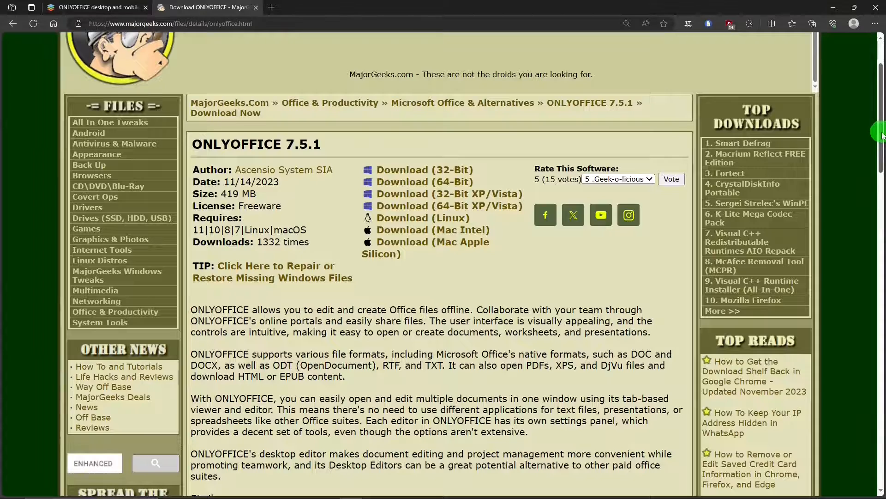
pyautogui.scroll(-3)
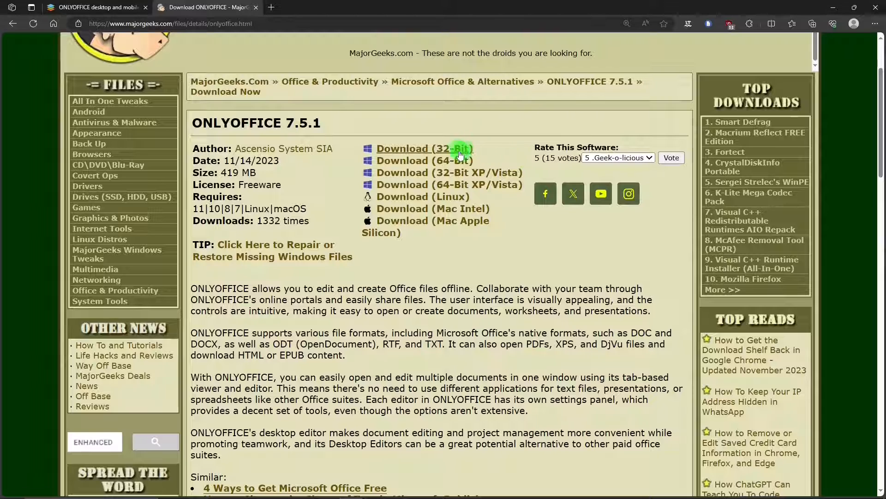
pyautogui.moveTo(444, 161)
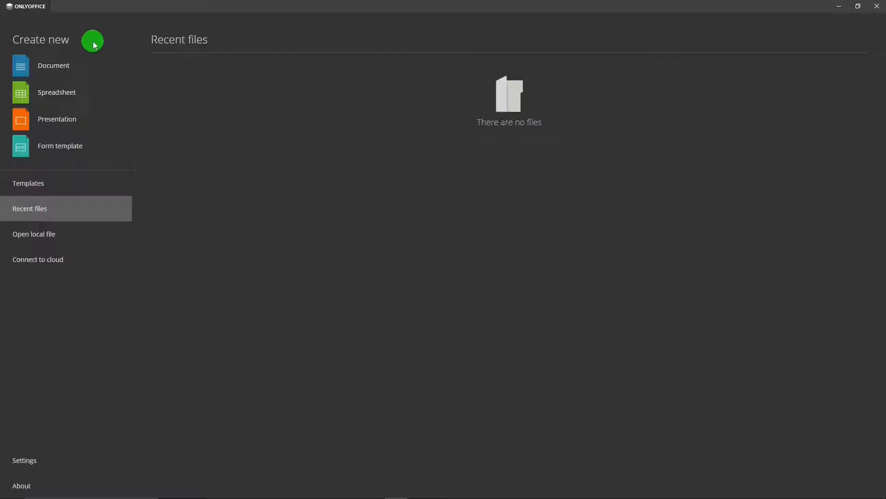
pyautogui.moveTo(90, 55)
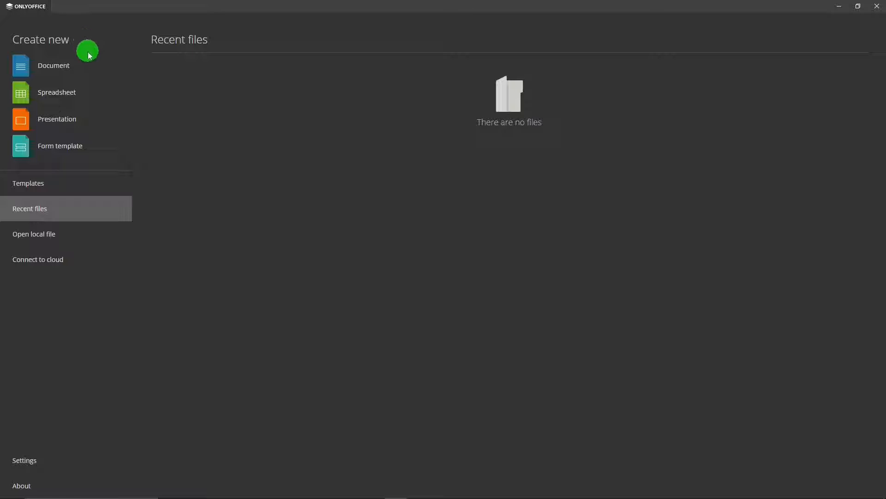
pyautogui.moveTo(88, 70)
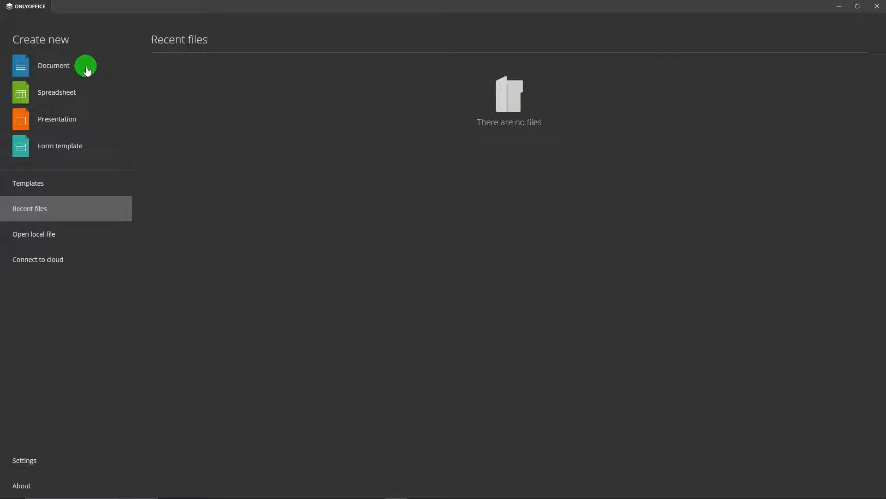
pyautogui.moveTo(92, 97)
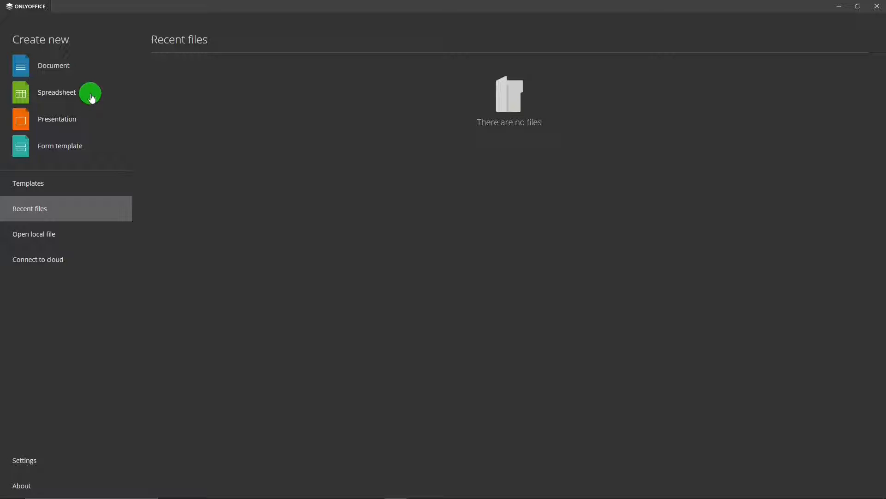
pyautogui.moveTo(93, 125)
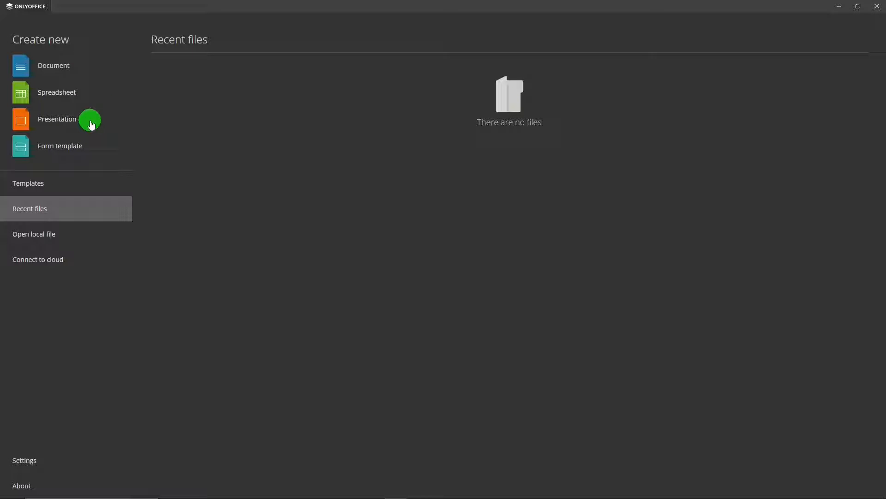
pyautogui.moveTo(100, 151)
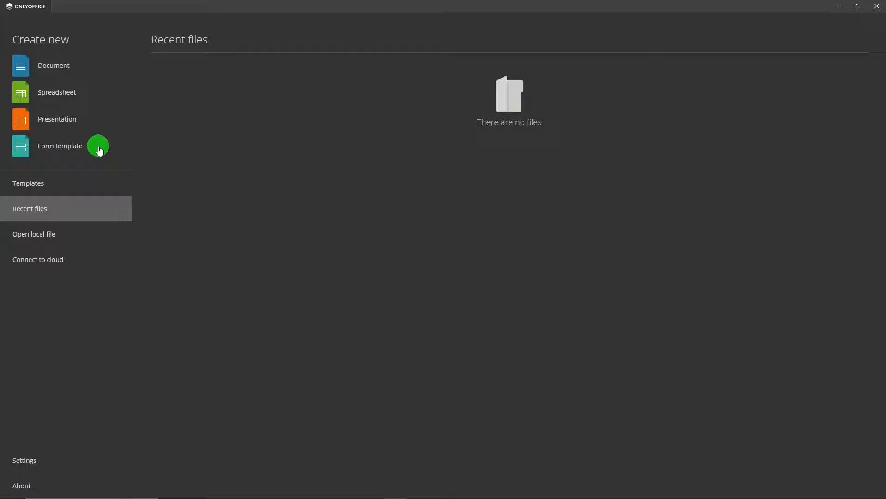
# Step: Open Connect to cloud to list the linked personal.onlyoffice.com account
pyautogui.click(38, 259)
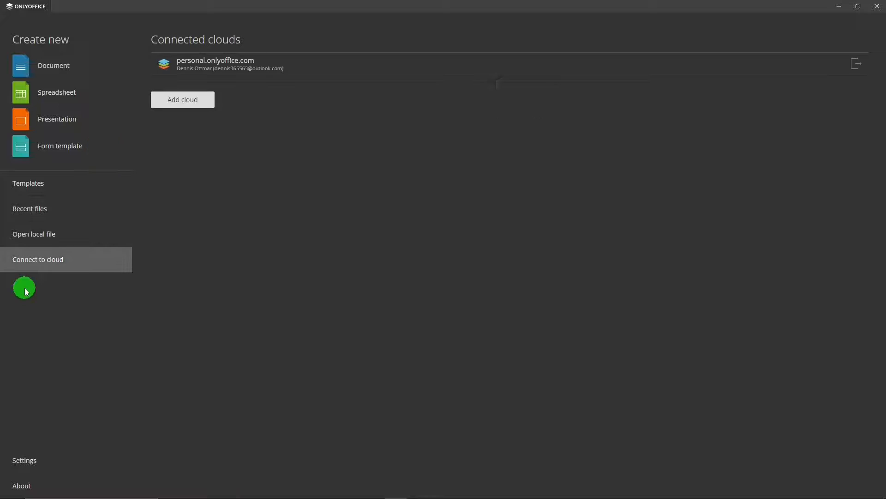
# Step: Review the Settings scaling, theme and spelling detection dropdowns unchanged, then return to Recent files
pyautogui.click(25, 460)
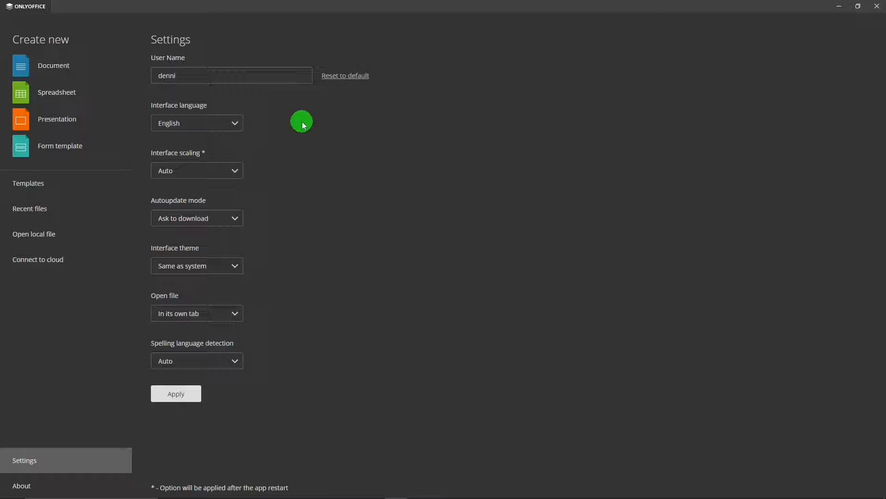
pyautogui.moveTo(238, 123)
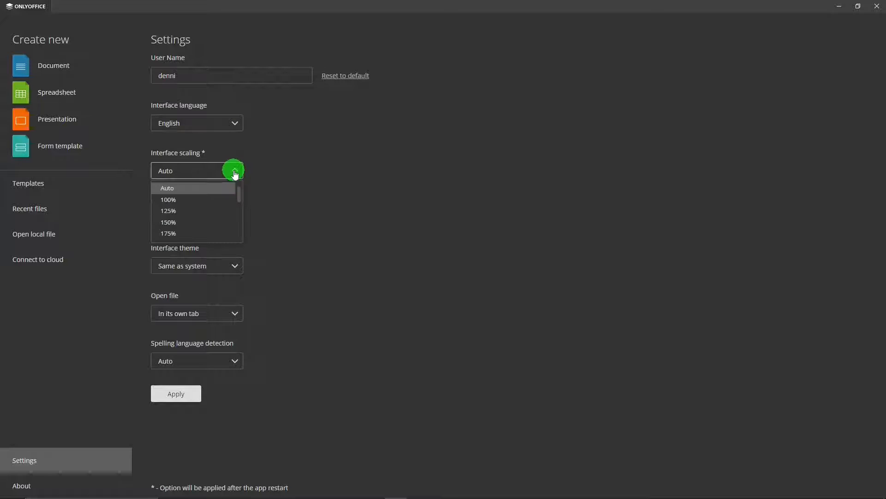
pyautogui.click(167, 188)
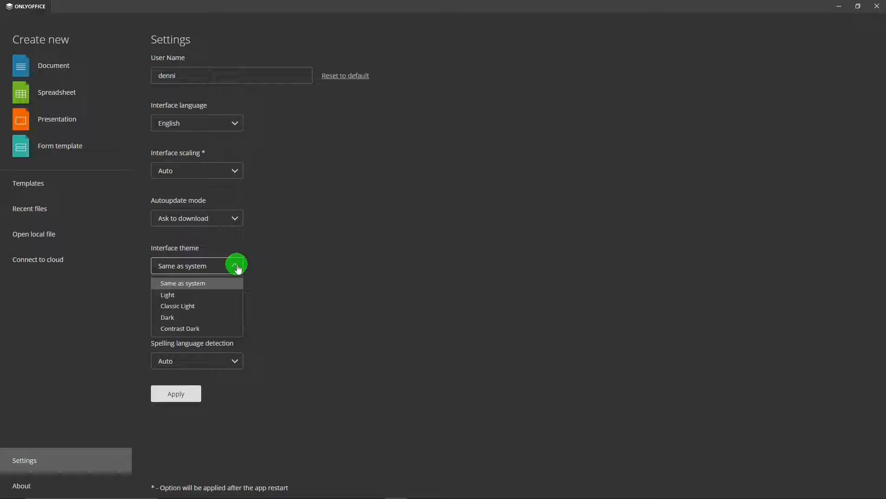
pyautogui.click(183, 283)
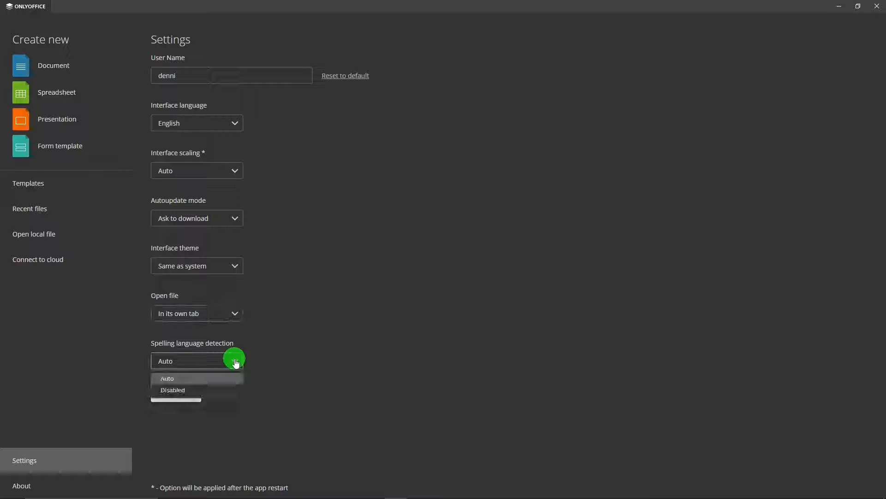
pyautogui.click(167, 378)
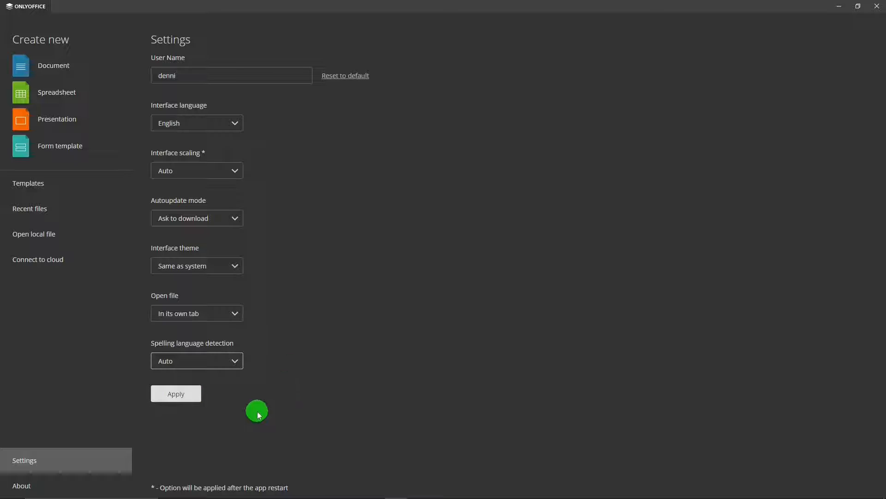
pyautogui.click(29, 208)
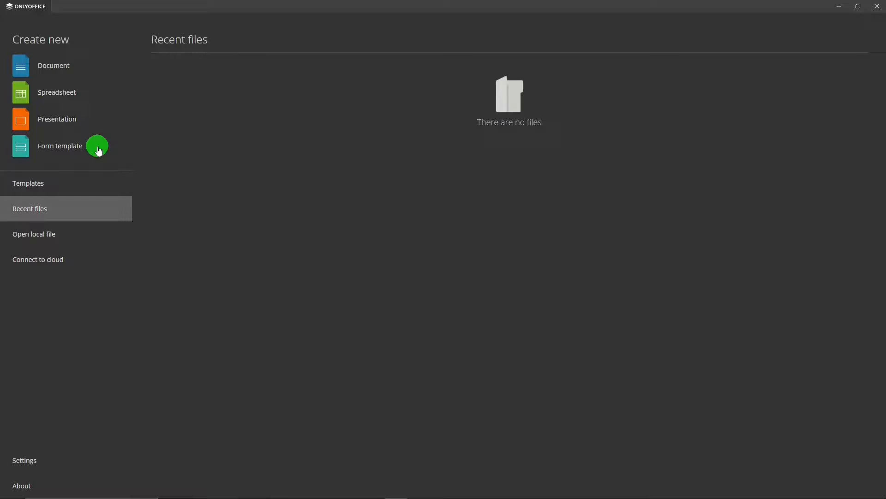
# Step: Browse the 215 form templates, checking the Categories menu, Forms by branch and sort options
pyautogui.click(28, 183)
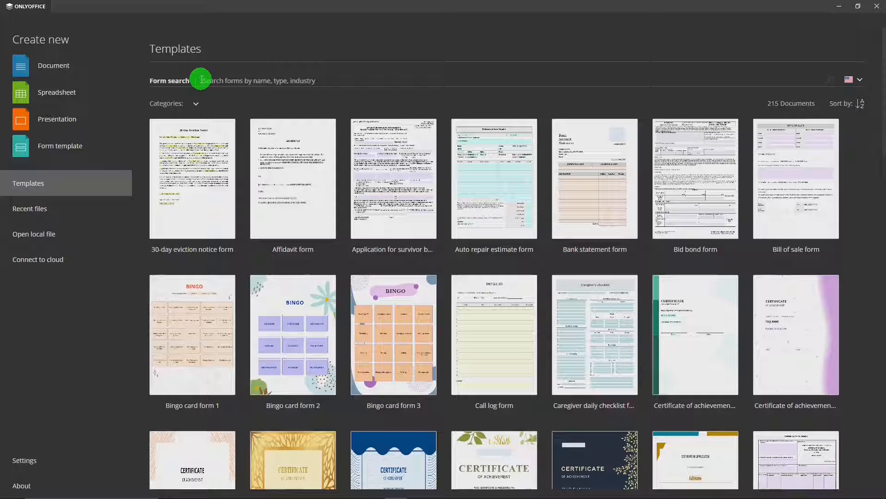
pyautogui.click(189, 102)
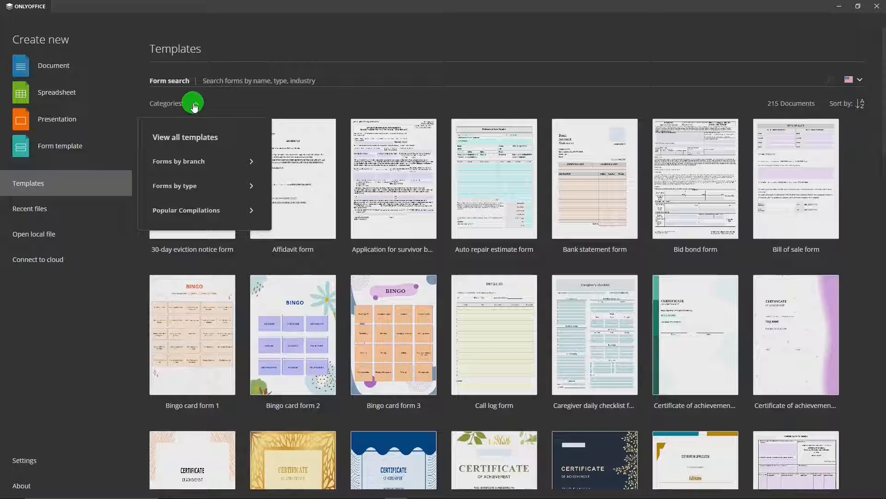
pyautogui.click(192, 162)
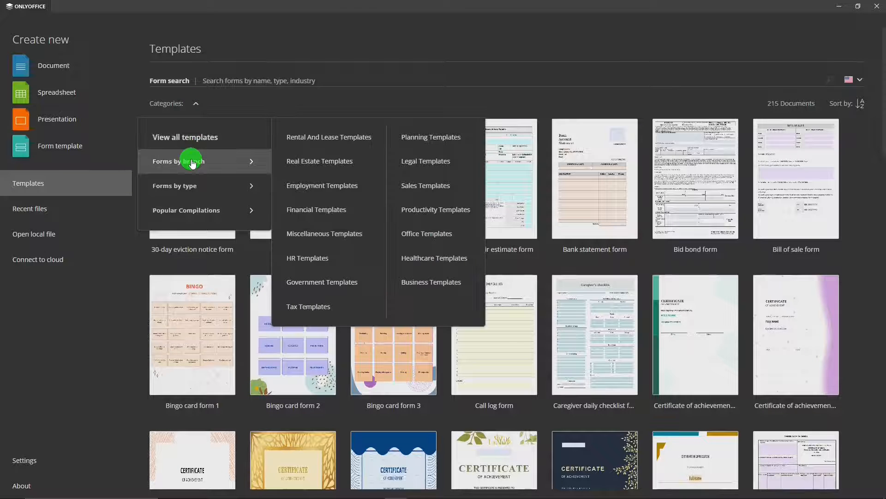
pyautogui.click(195, 210)
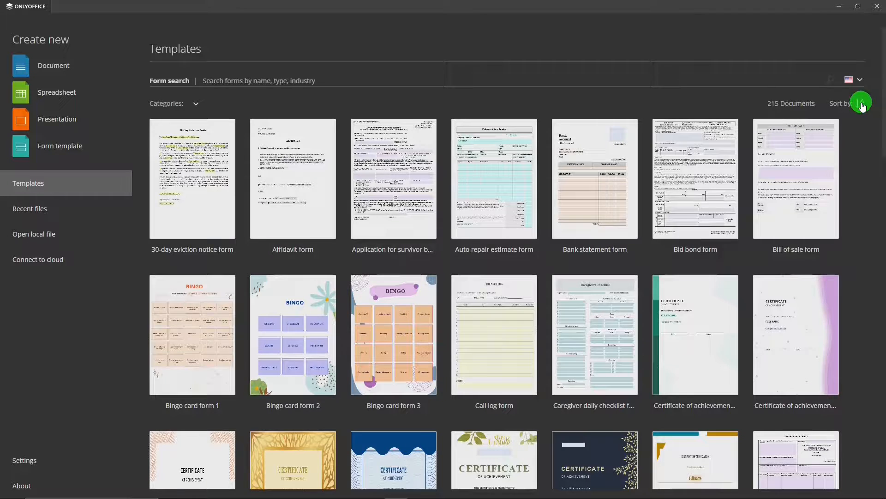
pyautogui.click(861, 103)
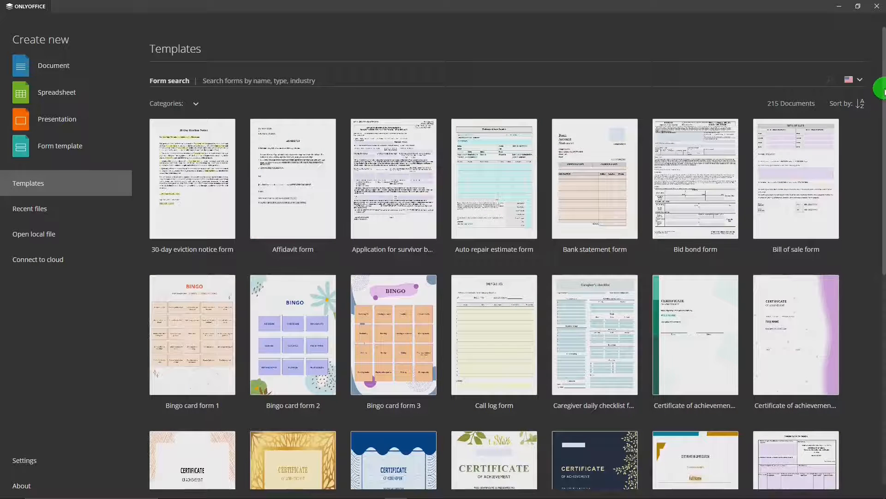
pyautogui.scroll(-3)
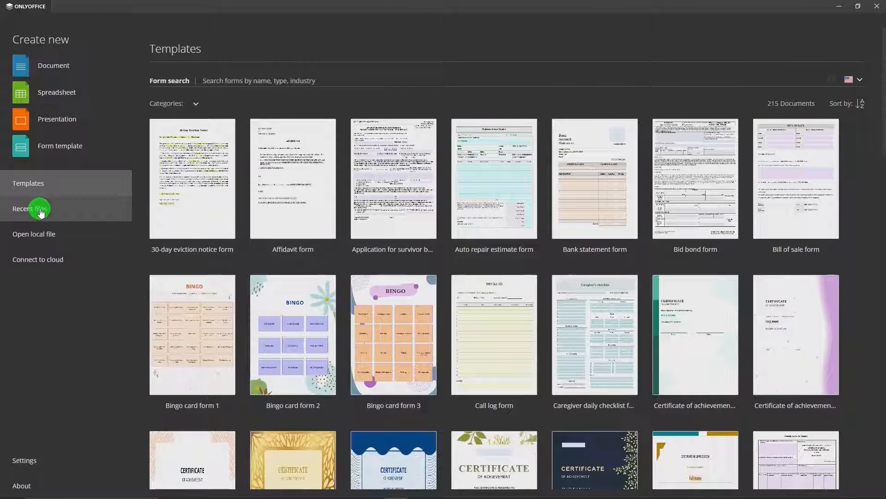
pyautogui.click(30, 208)
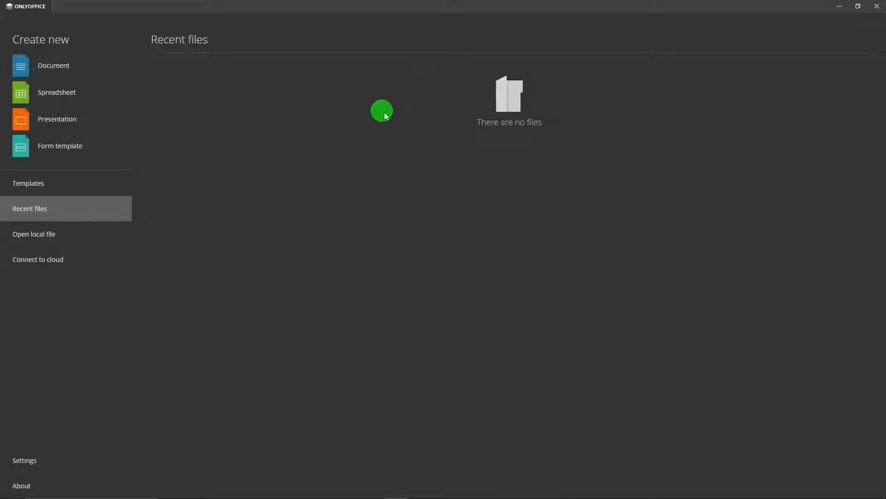
pyautogui.moveTo(354, 140)
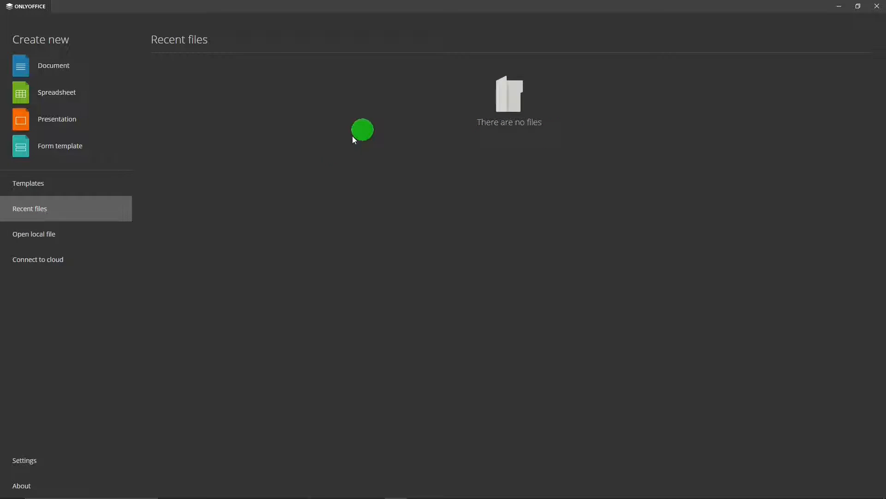
pyautogui.moveTo(28, 237)
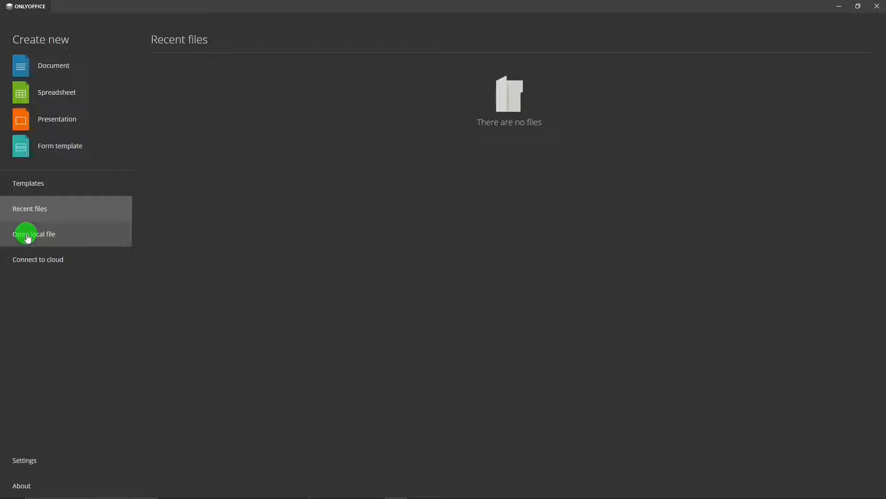
pyautogui.moveTo(51, 260)
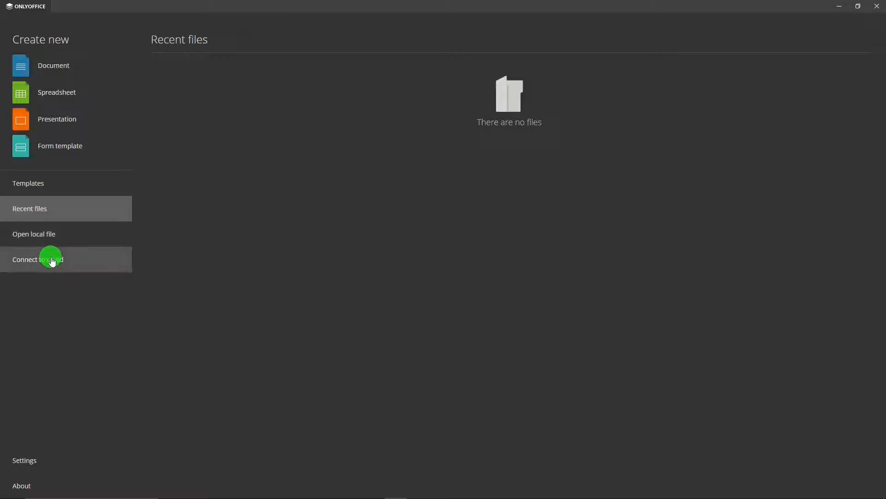
pyautogui.click(38, 259)
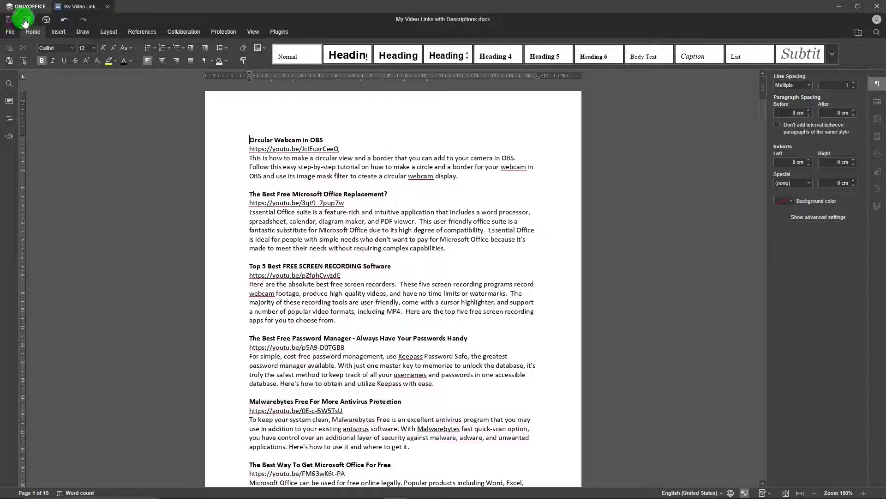
pyautogui.moveTo(43, 20)
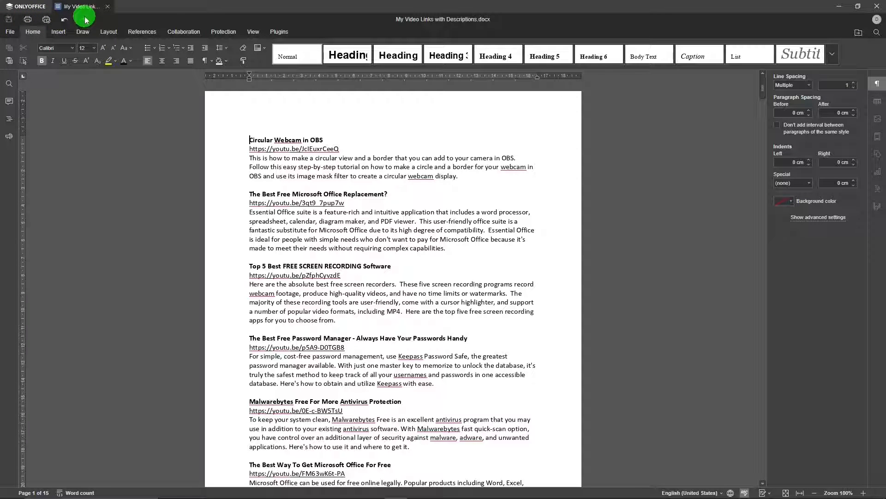
pyautogui.moveTo(108, 23)
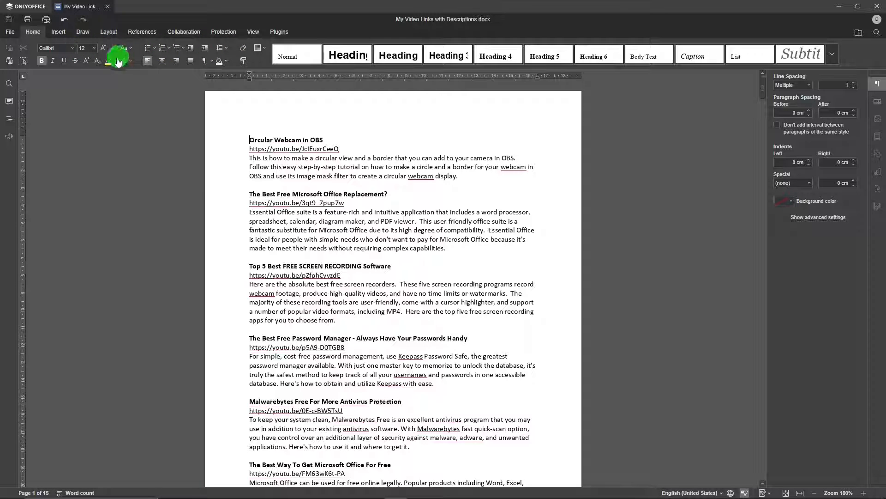
pyautogui.moveTo(97, 61)
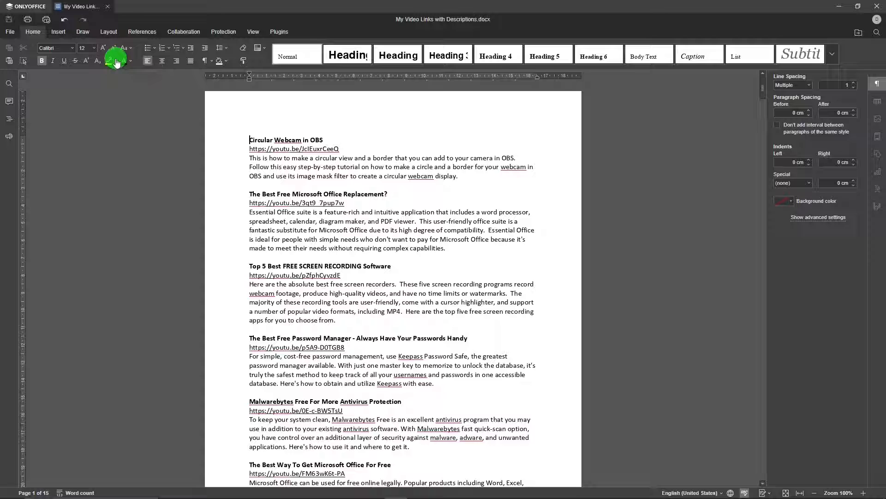
pyautogui.moveTo(97, 61)
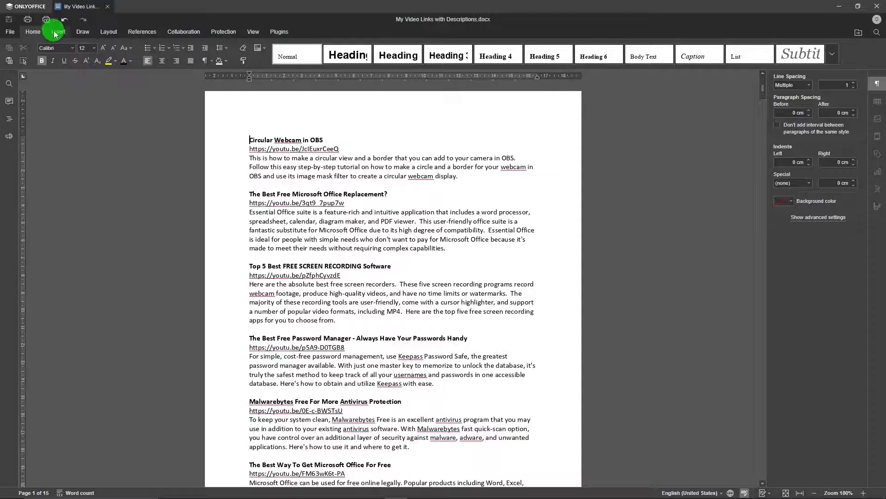
# Step: Show the Insert tab tools for My Video Links with Descriptions.docx
pyautogui.click(58, 31)
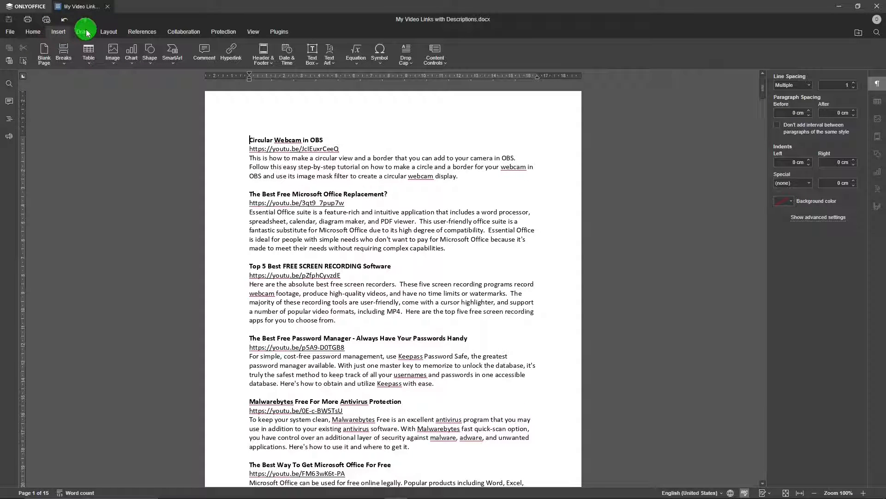
# Step: Tour the Insert, Draw, Layout, References, Collaboration and Protection tabs, ending on View
pyautogui.click(59, 31)
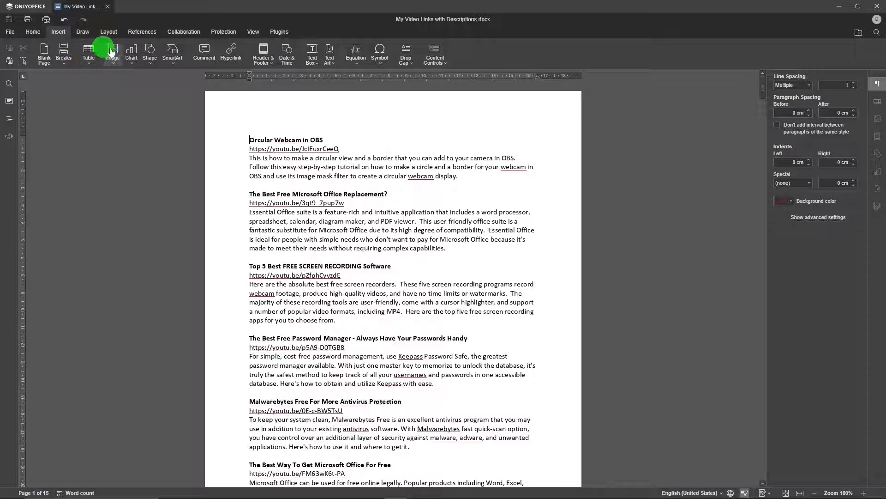
pyautogui.moveTo(132, 51)
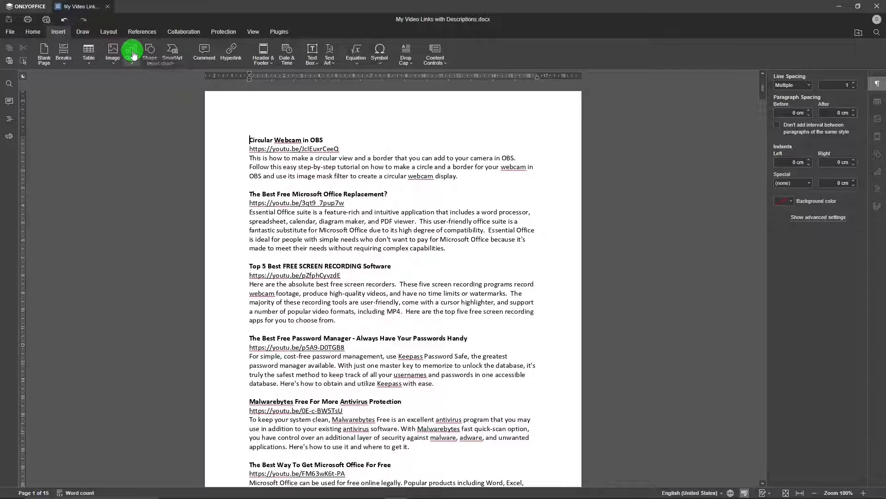
pyautogui.moveTo(172, 53)
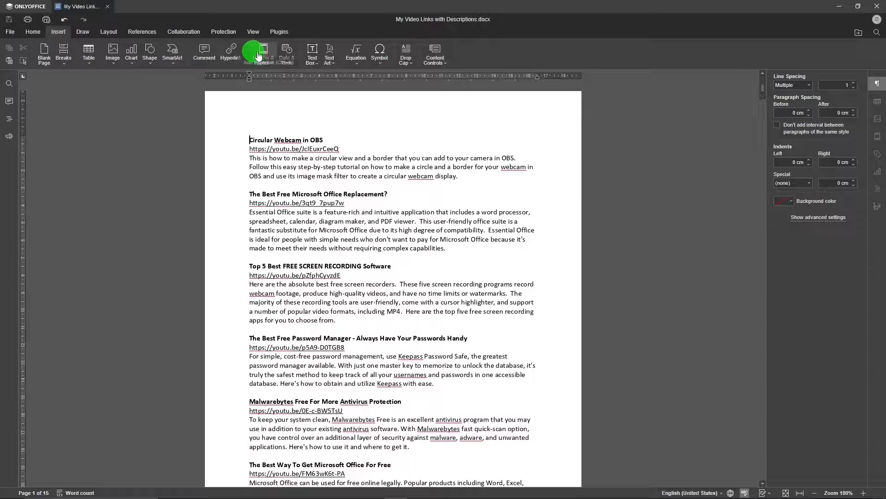
pyautogui.moveTo(312, 51)
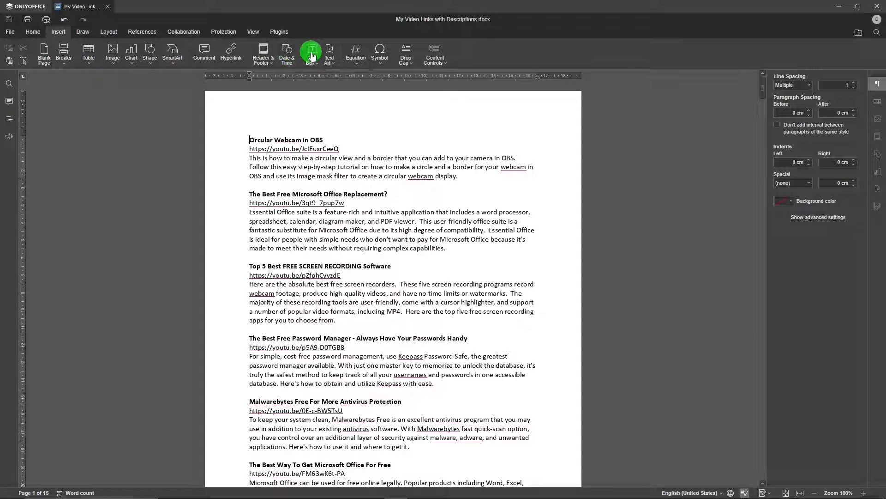
pyautogui.click(82, 31)
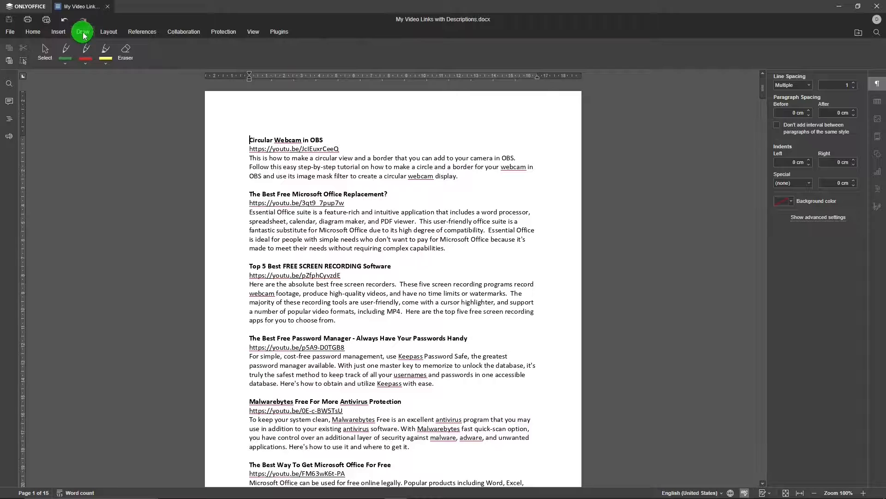
pyautogui.click(108, 31)
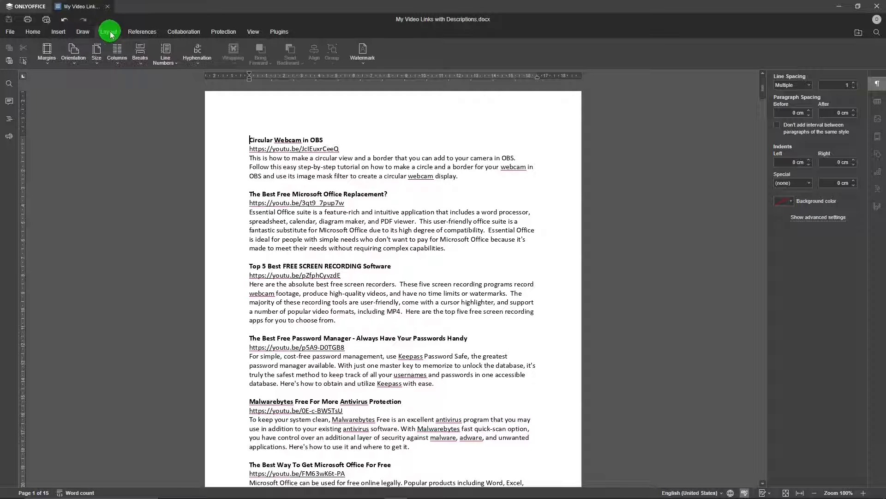
pyautogui.click(142, 31)
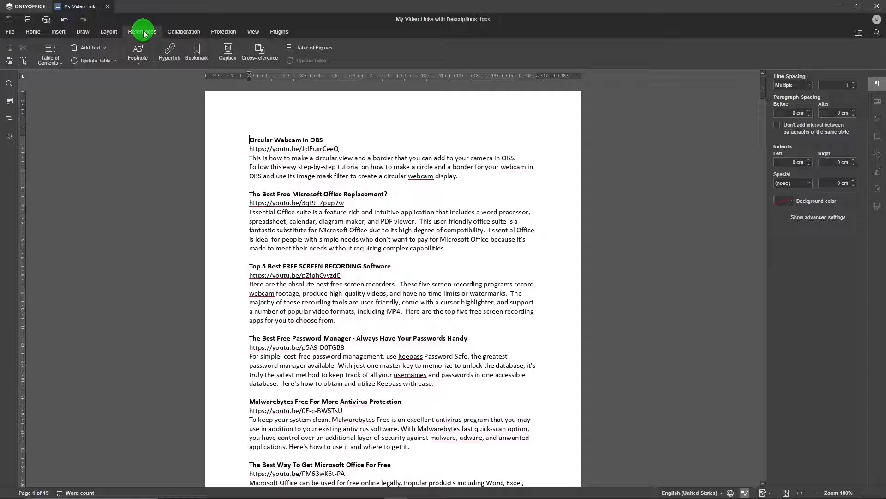
pyautogui.moveTo(182, 32)
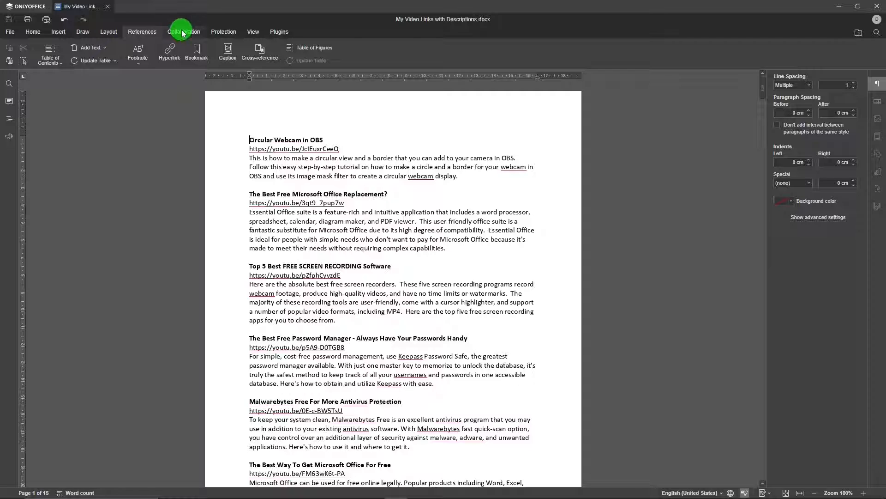
pyautogui.click(184, 31)
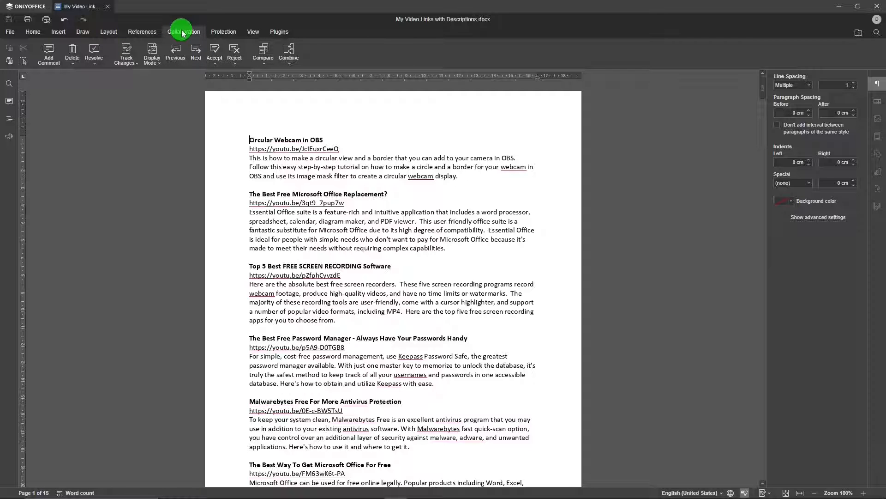
pyautogui.click(224, 31)
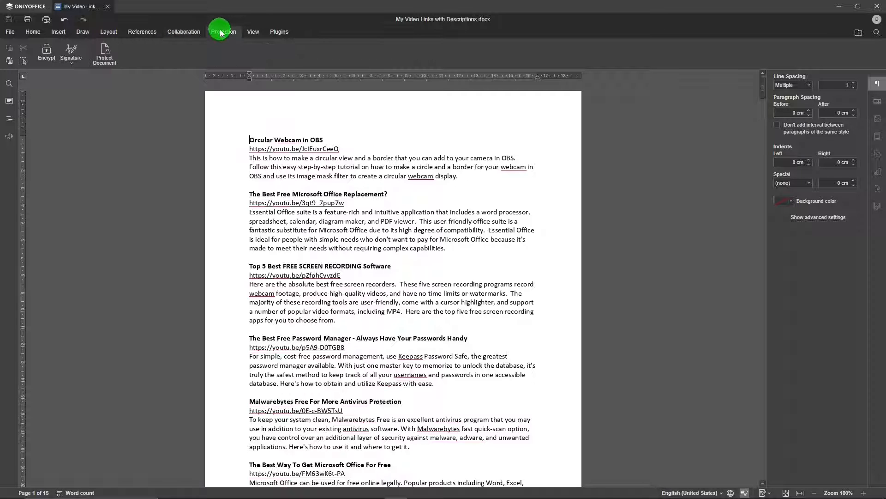
pyautogui.click(253, 32)
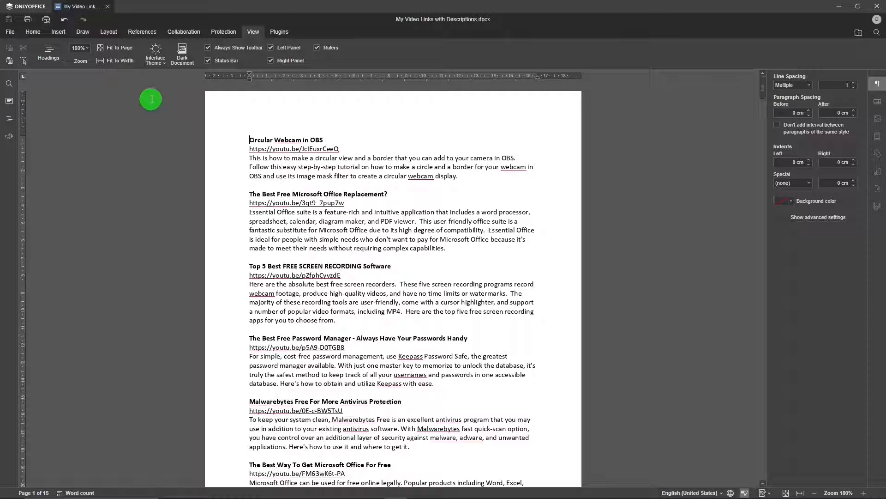
# Step: Preview the Light, Classic Light and Contrast Dark interface themes
pyautogui.click(156, 52)
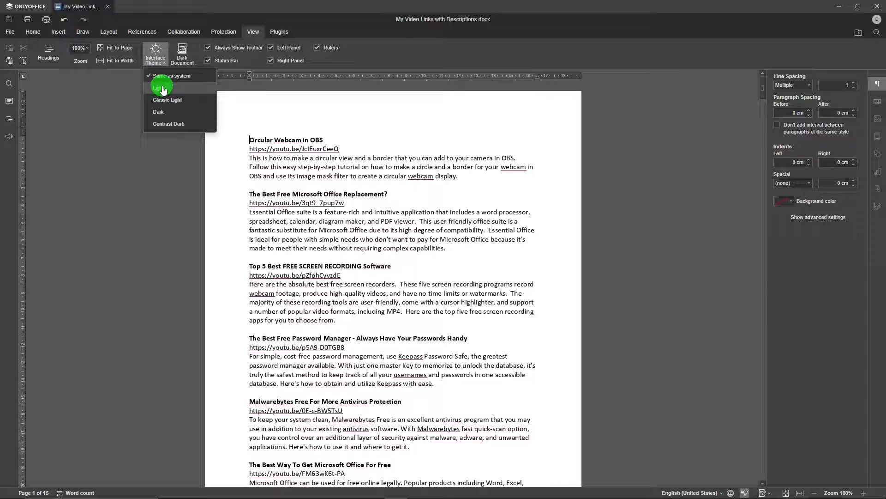
pyautogui.click(158, 88)
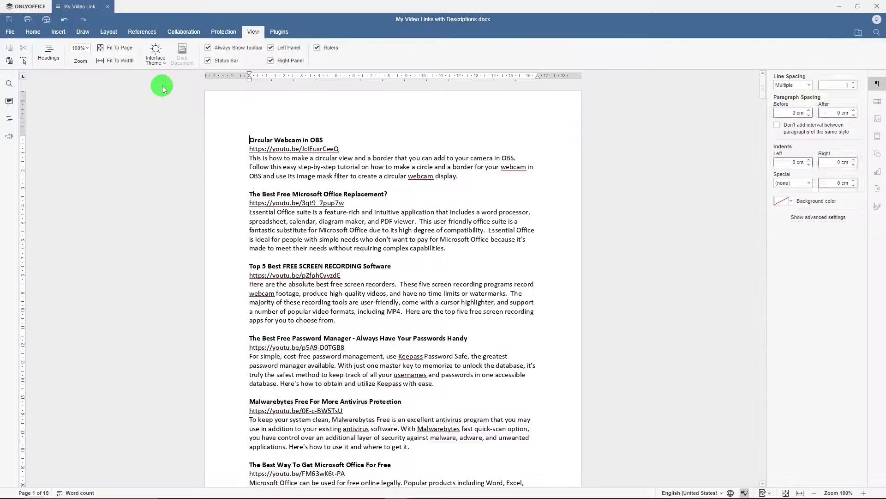
pyautogui.click(155, 53)
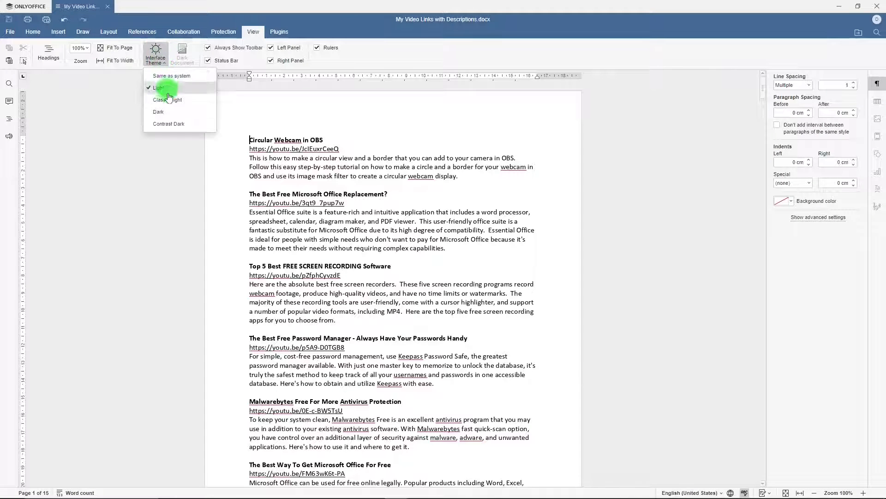
pyautogui.click(169, 99)
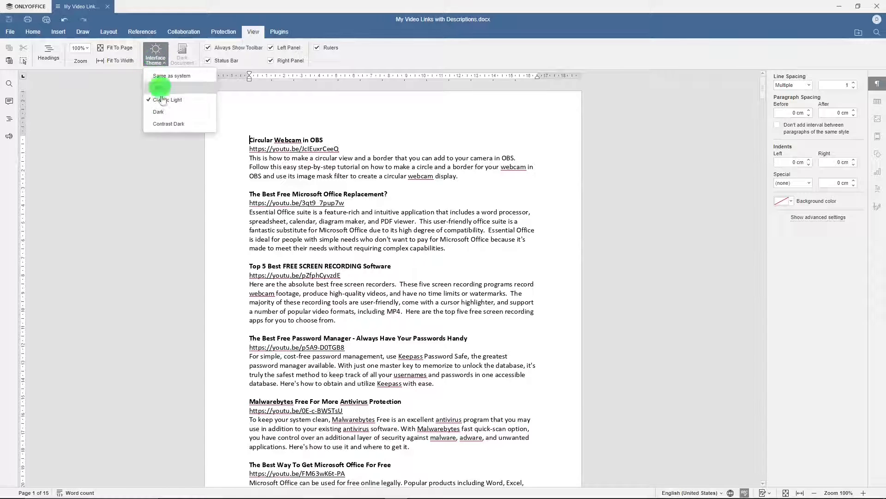
pyautogui.click(158, 112)
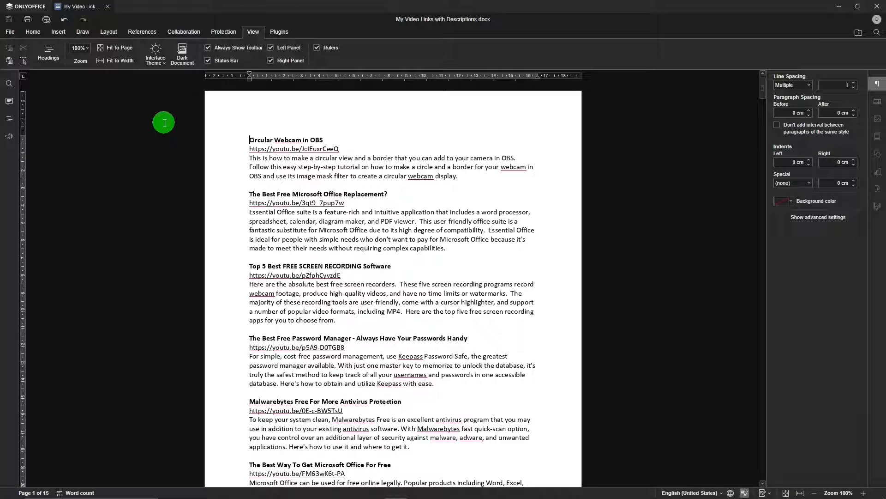
# Step: Set the theme to Same as system, toggle Dark Document, and show the Plugins tools
pyautogui.click(155, 53)
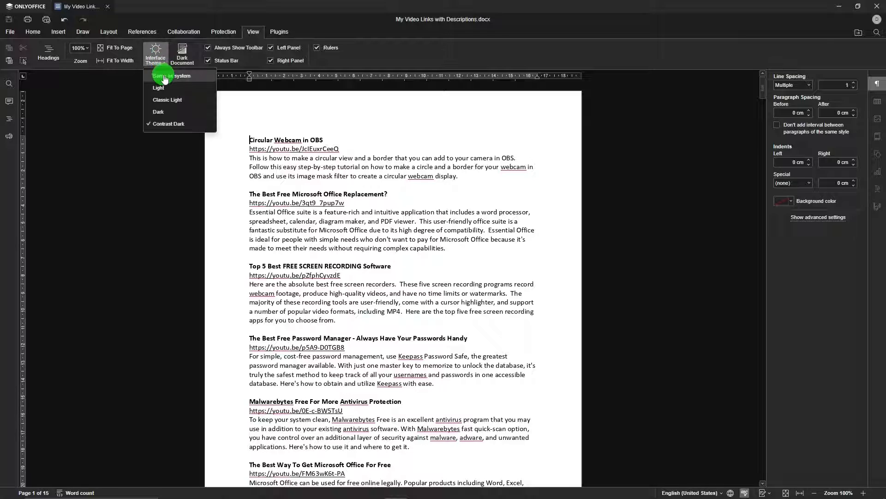
pyautogui.click(172, 75)
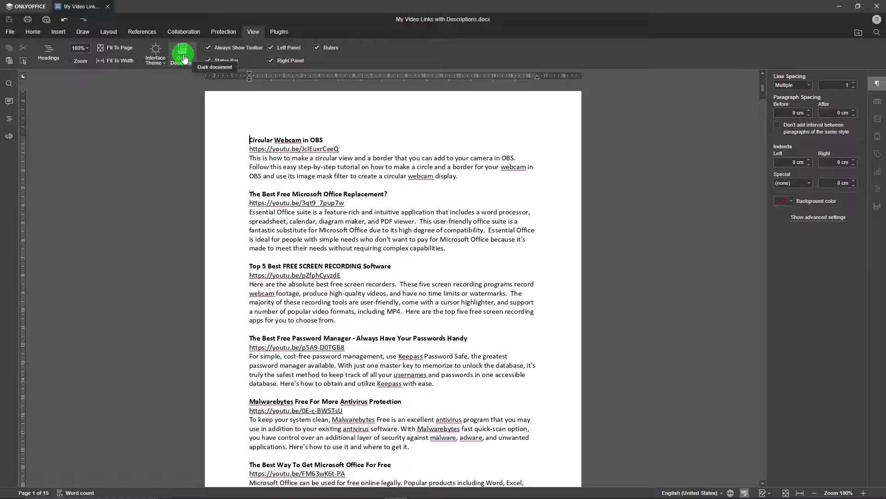
pyautogui.click(208, 61)
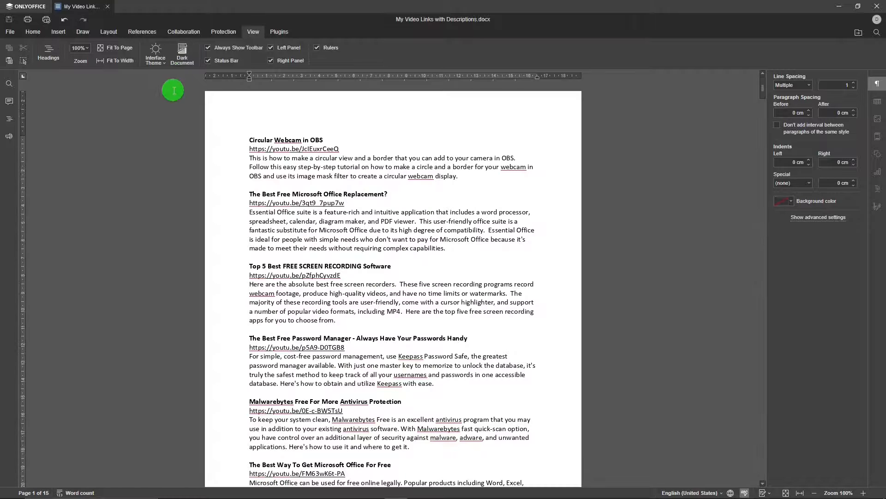
pyautogui.click(279, 31)
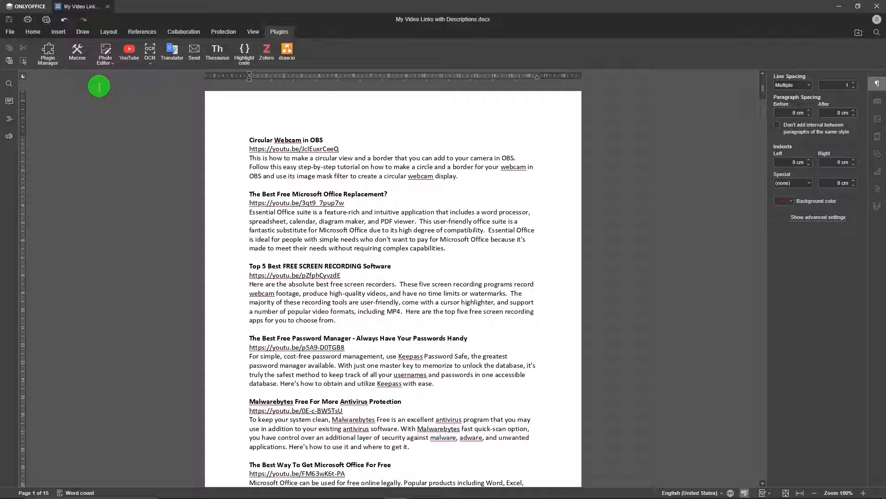
pyautogui.moveTo(236, 55)
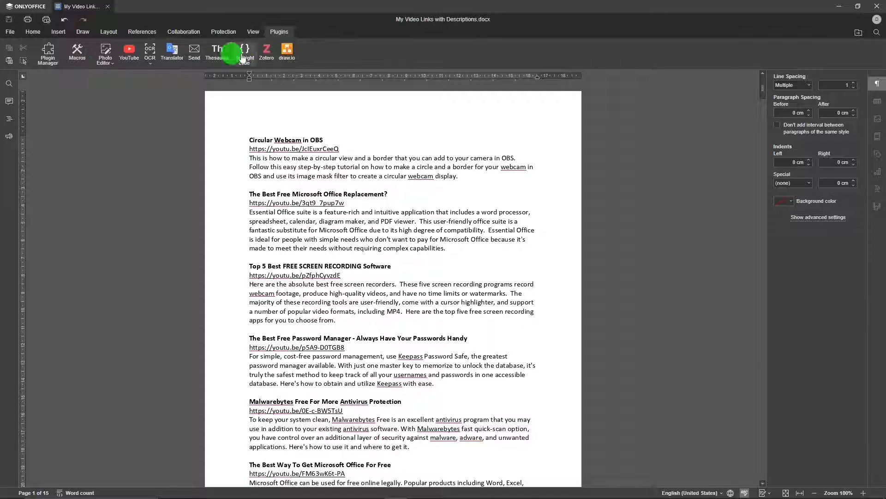
pyautogui.moveTo(48, 51)
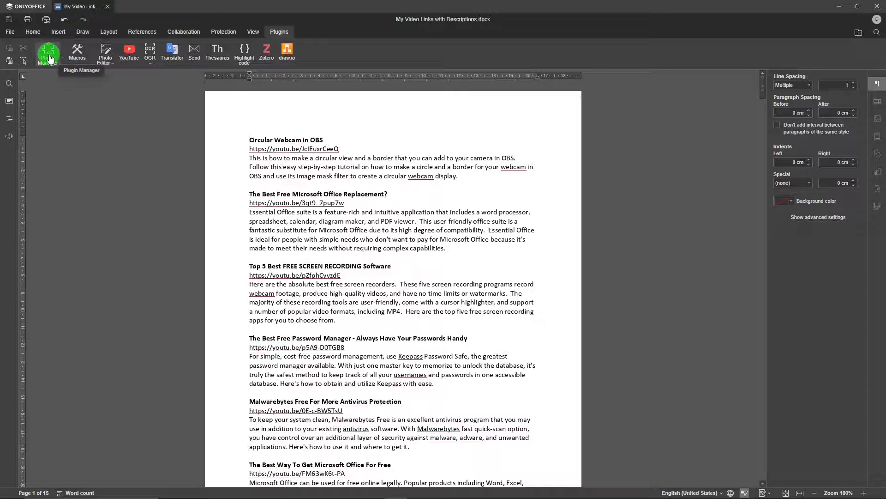
pyautogui.click(47, 50)
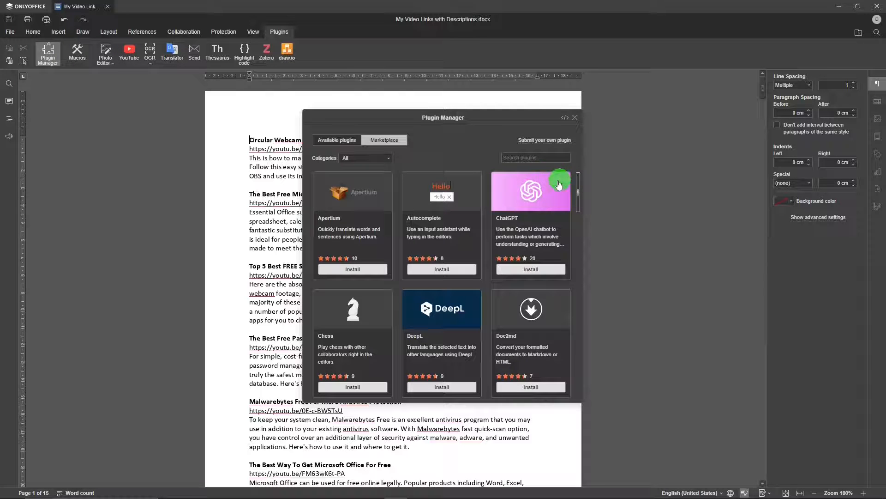
pyautogui.scroll(-3)
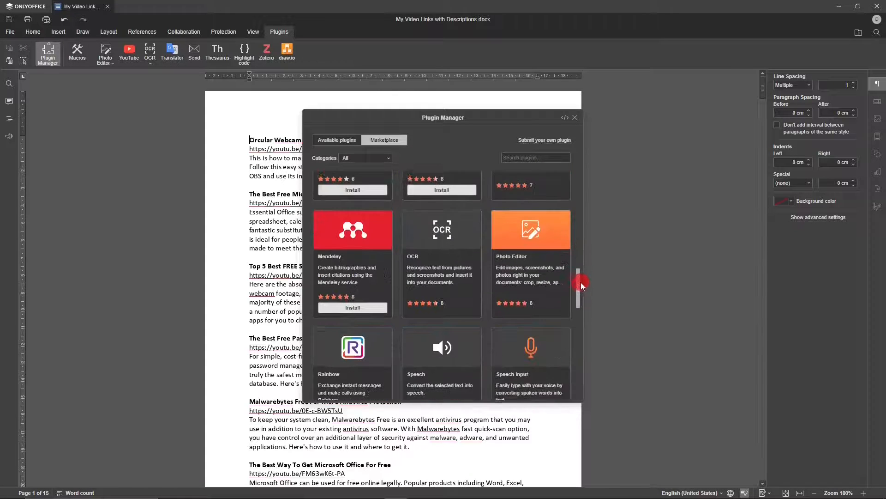
pyautogui.scroll(-3)
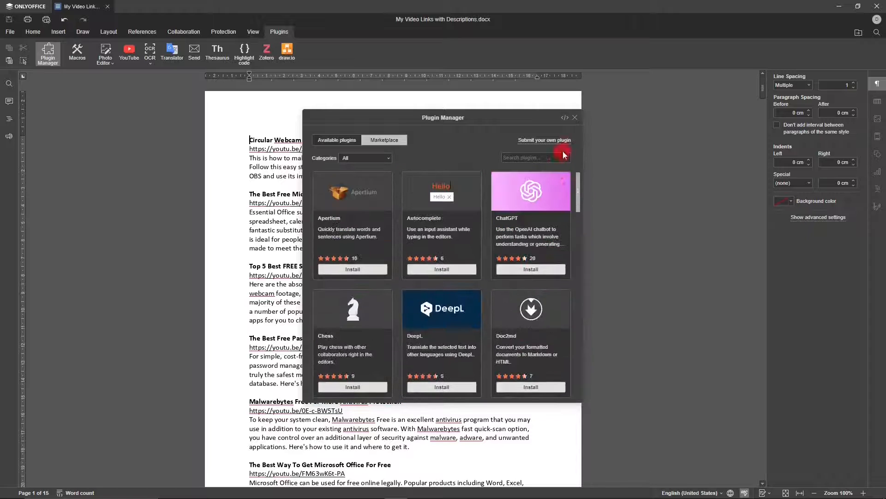
pyautogui.click(575, 117)
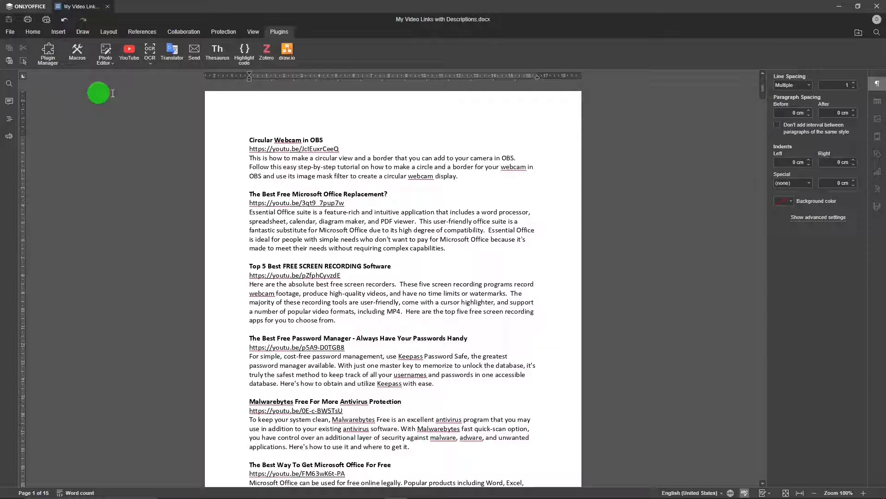
pyautogui.moveTo(217, 52)
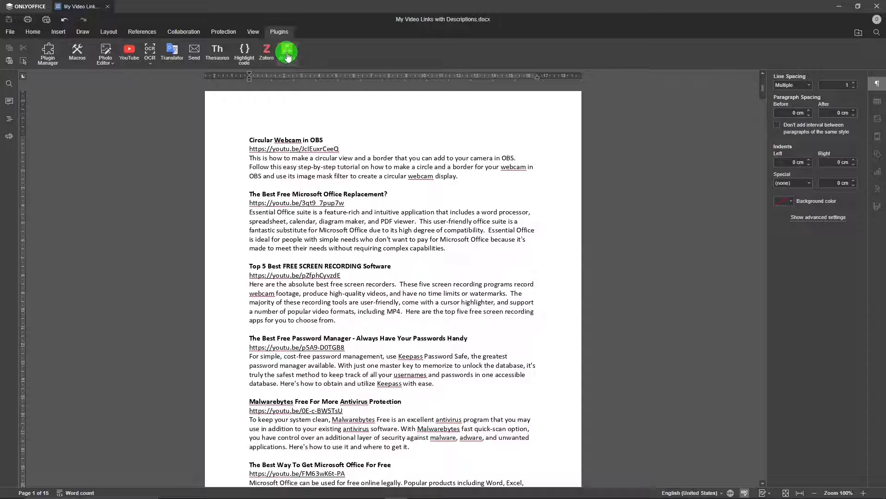
pyautogui.click(286, 53)
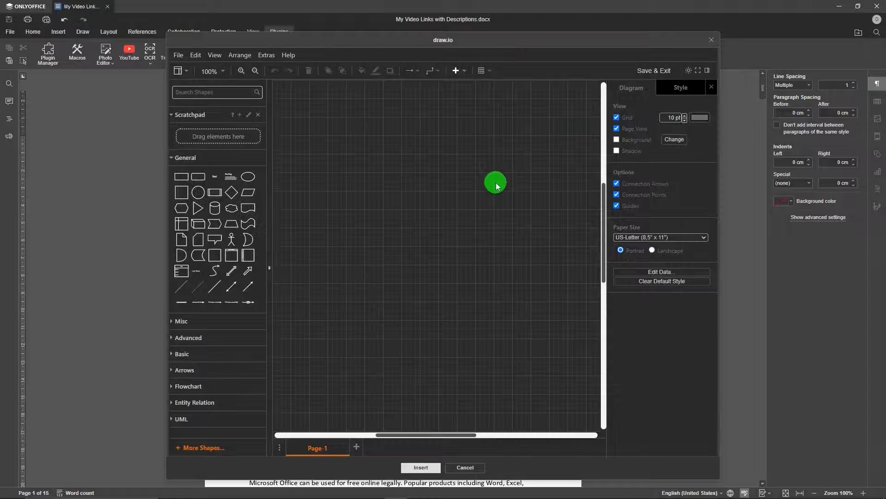
pyautogui.moveTo(496, 184); pyautogui.dragTo(399, 174)
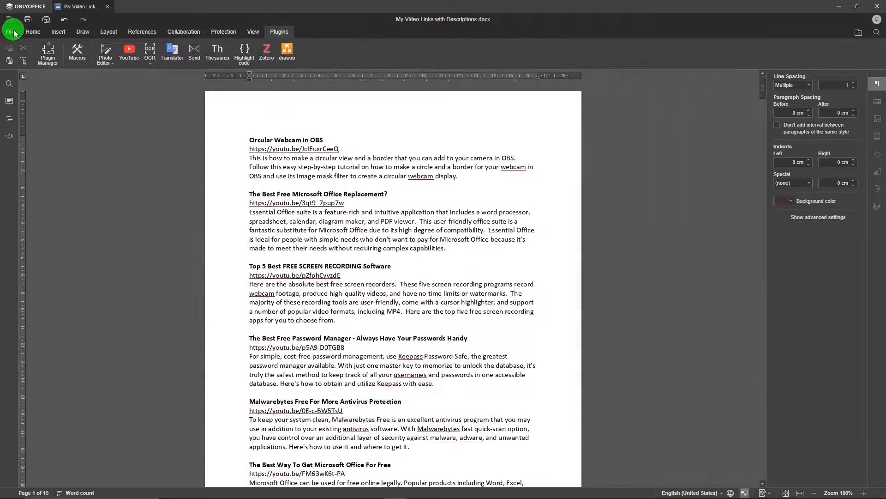
pyautogui.click(10, 31)
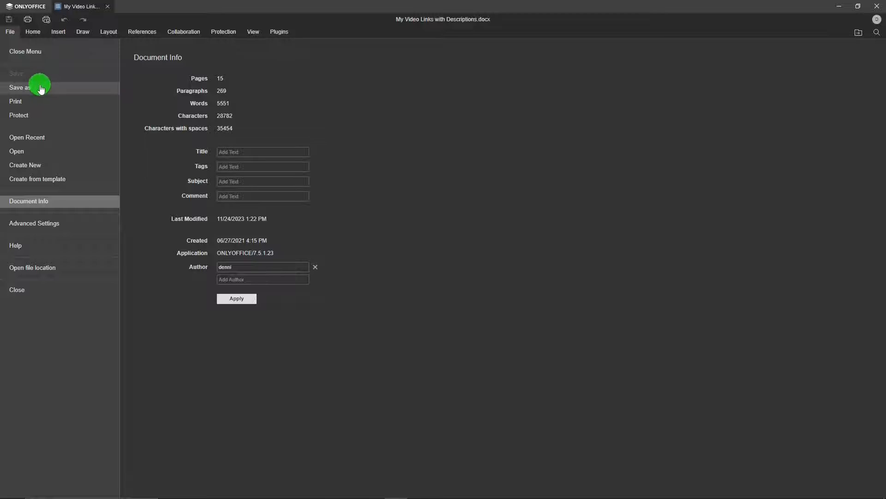
pyautogui.moveTo(42, 128)
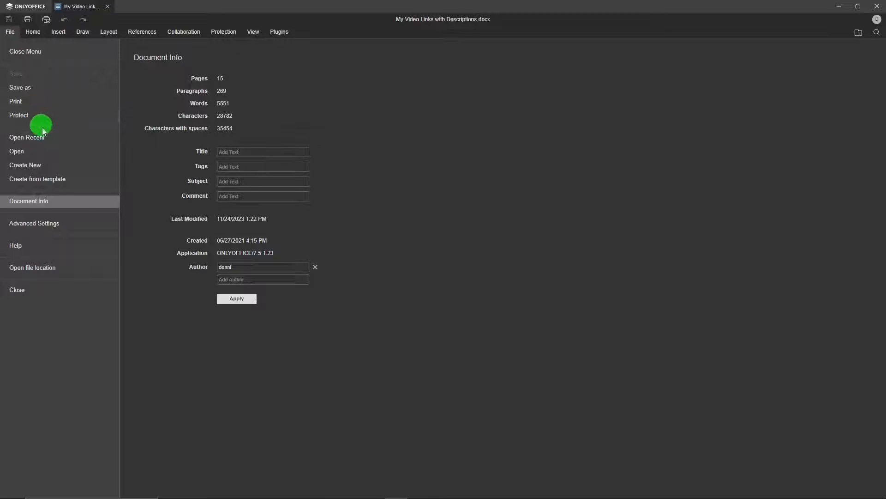
pyautogui.moveTo(55, 164)
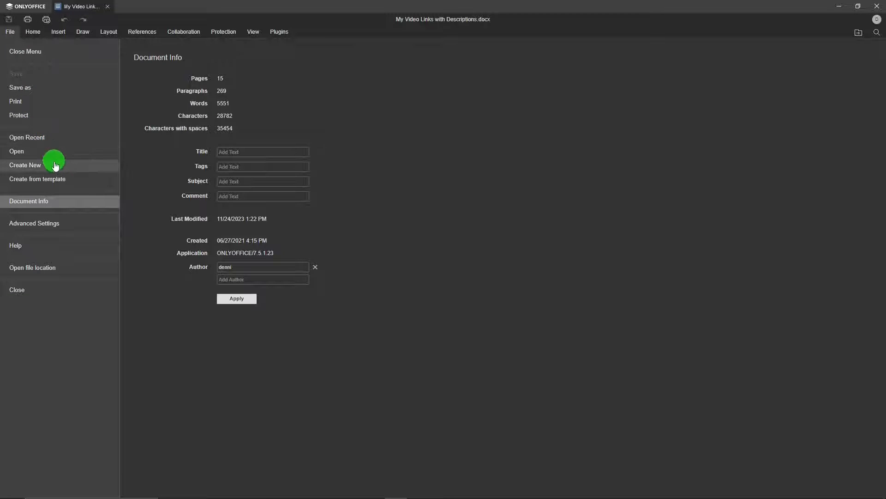
pyautogui.moveTo(78, 213)
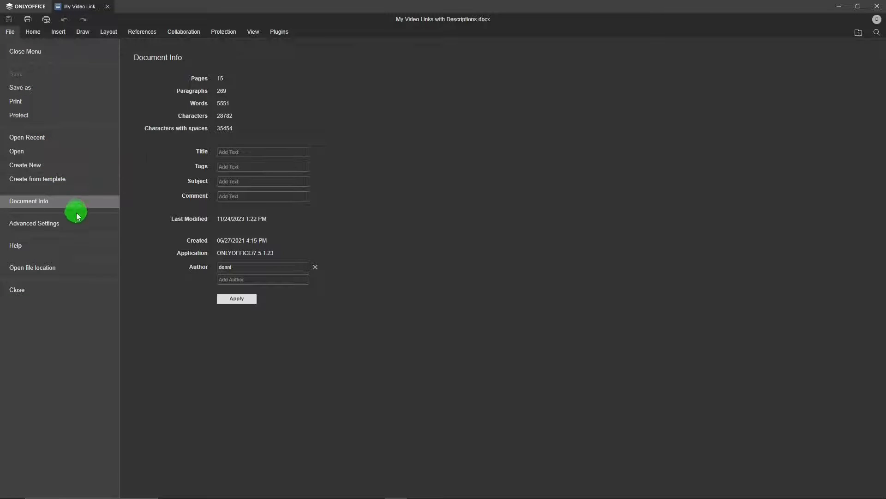
pyautogui.moveTo(60, 267)
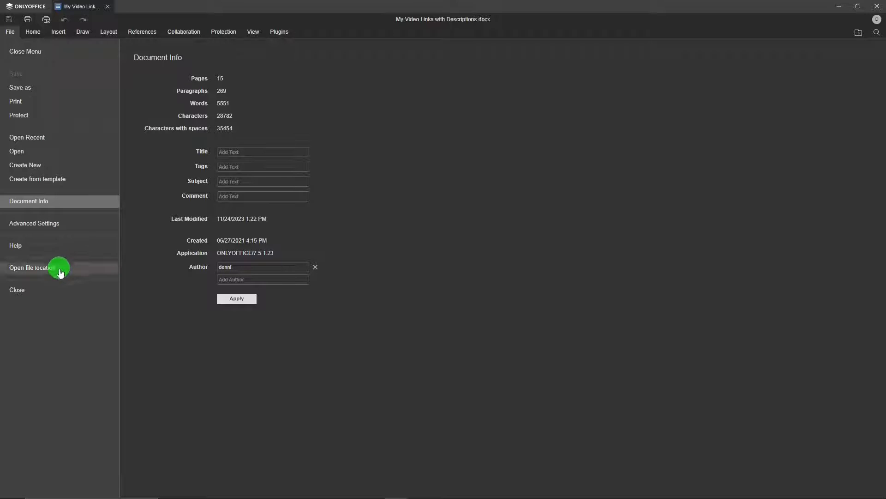
pyautogui.moveTo(51, 201)
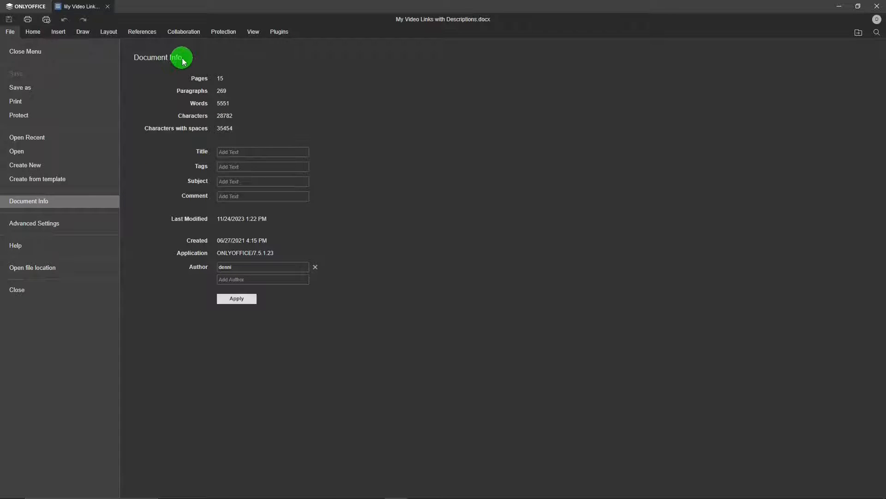
pyautogui.click(9, 31)
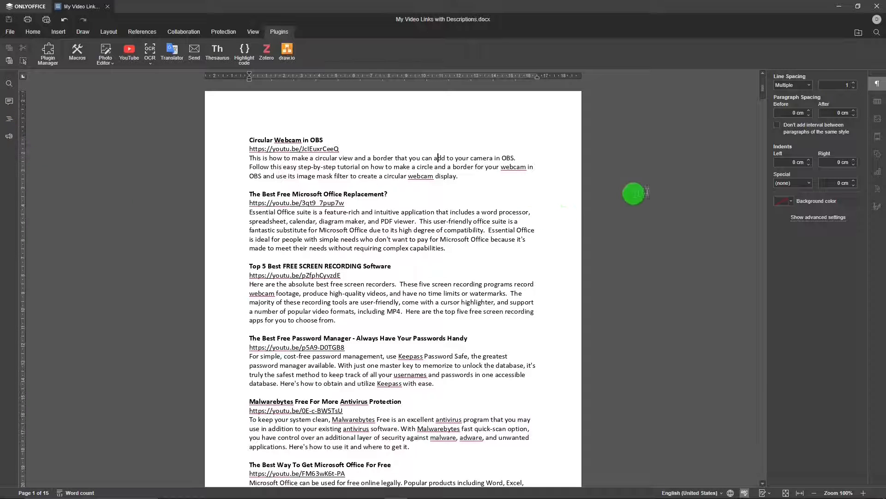
pyautogui.moveTo(765, 100)
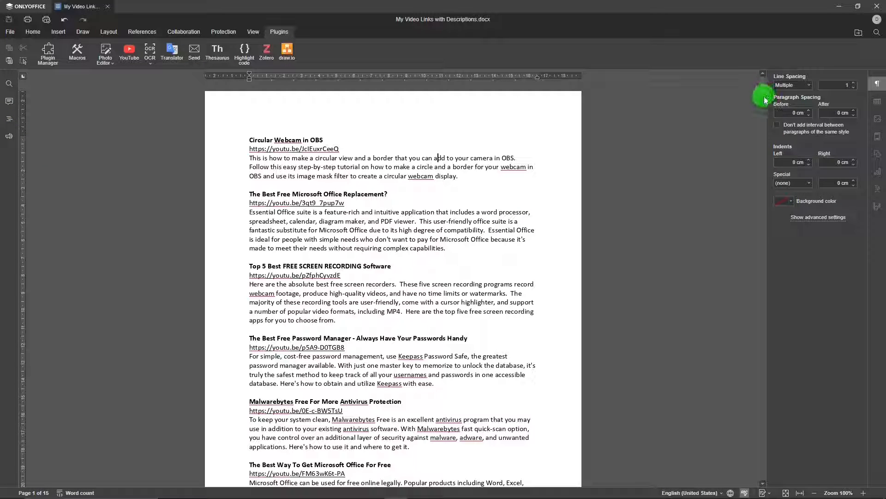
pyautogui.moveTo(807, 132)
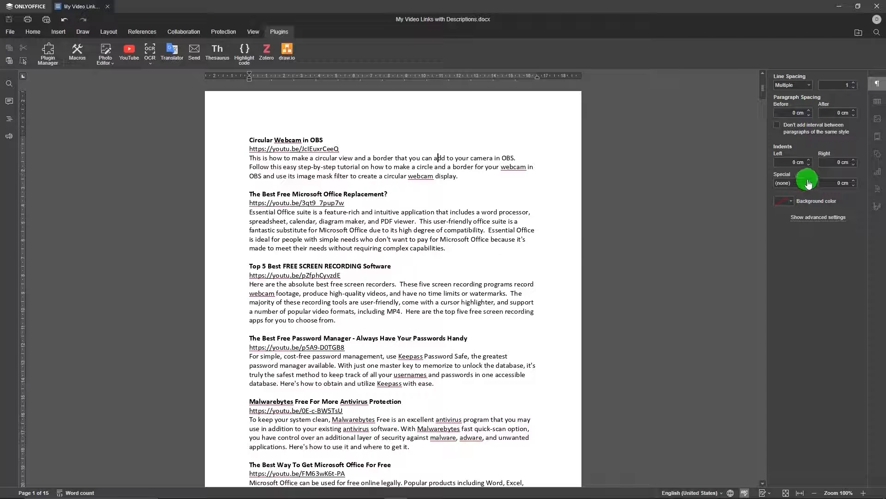
pyautogui.moveTo(833, 240)
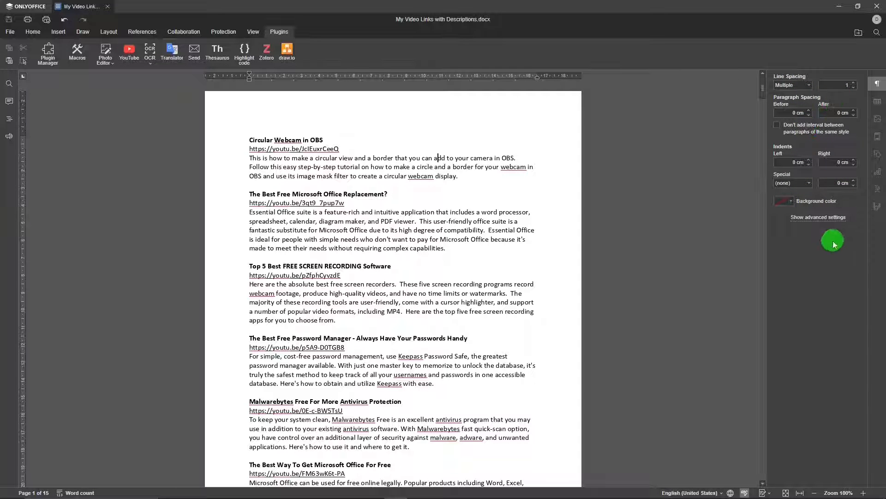
# Step: Open Paragraph - Advanced settings and close it without changes
pyautogui.click(818, 217)
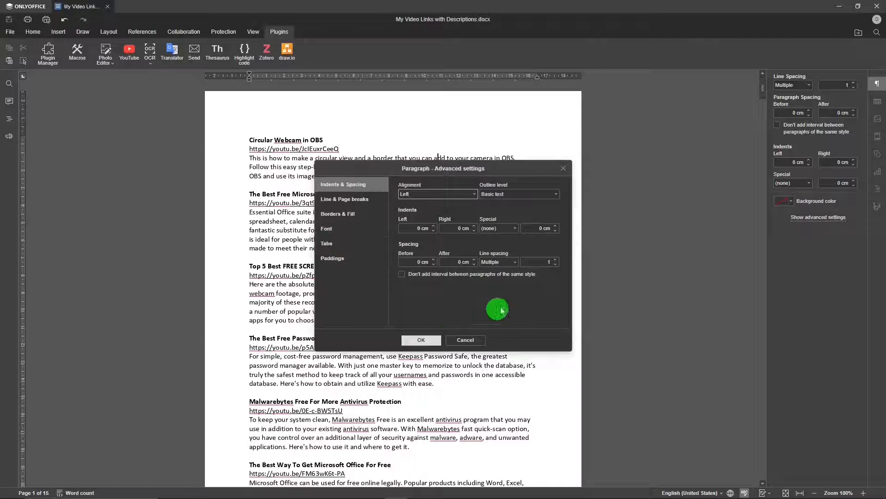
pyautogui.moveTo(566, 170)
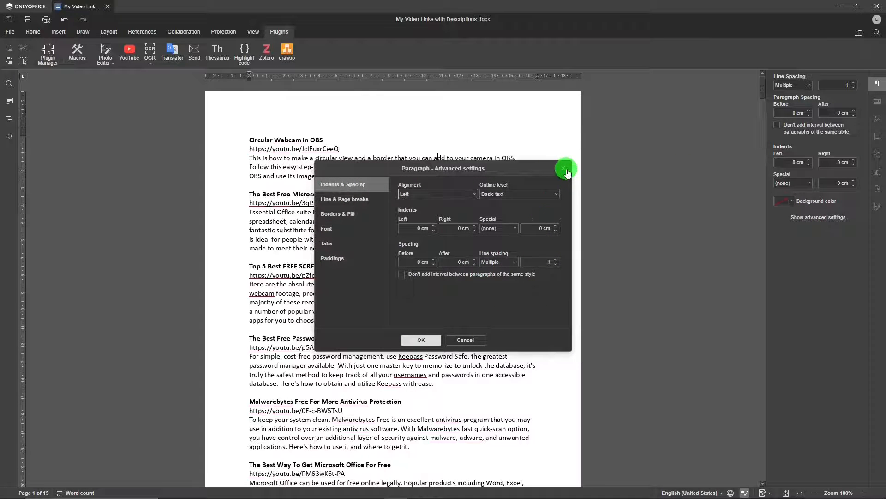
pyautogui.click(422, 340)
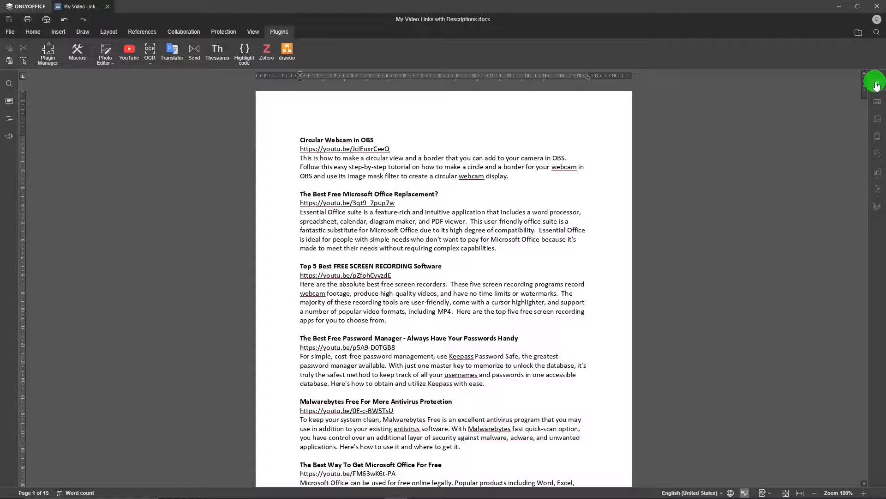
# Step: Reopen the paragraph settings panel from the right sidebar
pyautogui.click(877, 82)
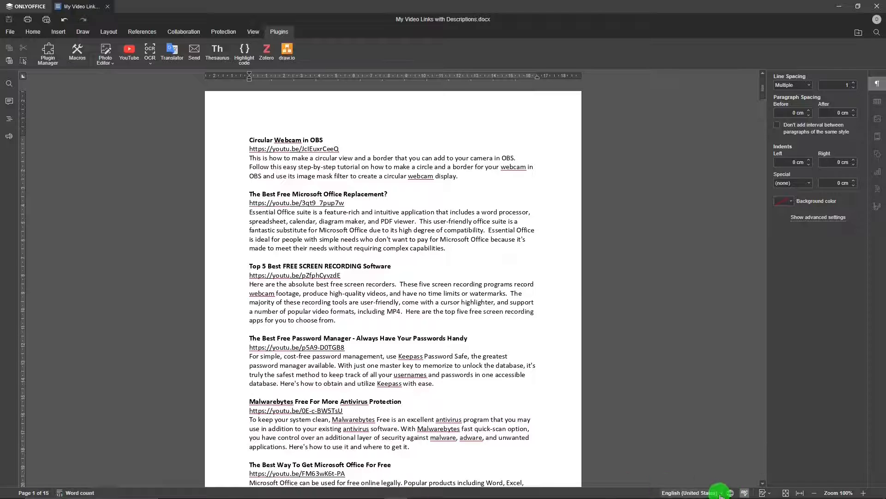
pyautogui.moveTo(744, 492)
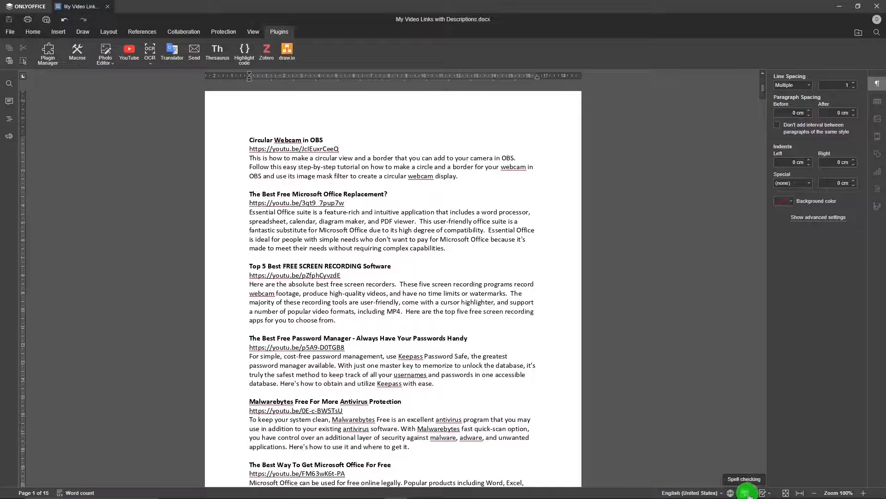
pyautogui.moveTo(763, 493)
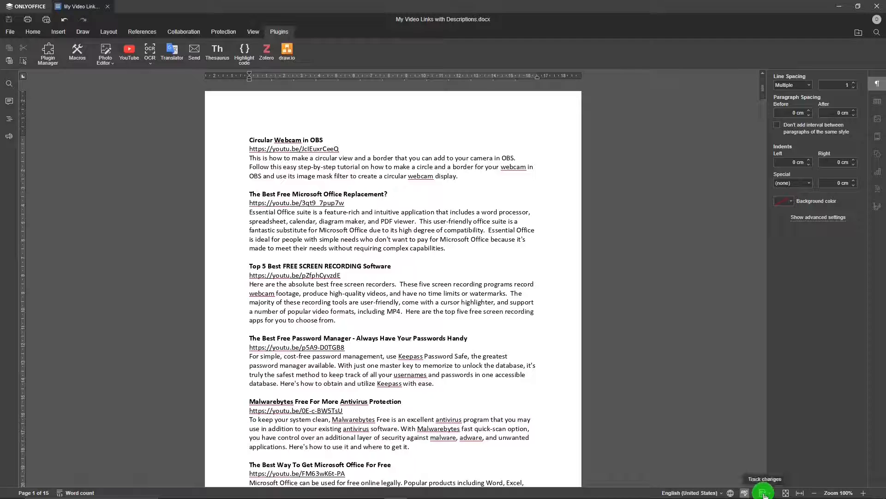
pyautogui.moveTo(787, 492)
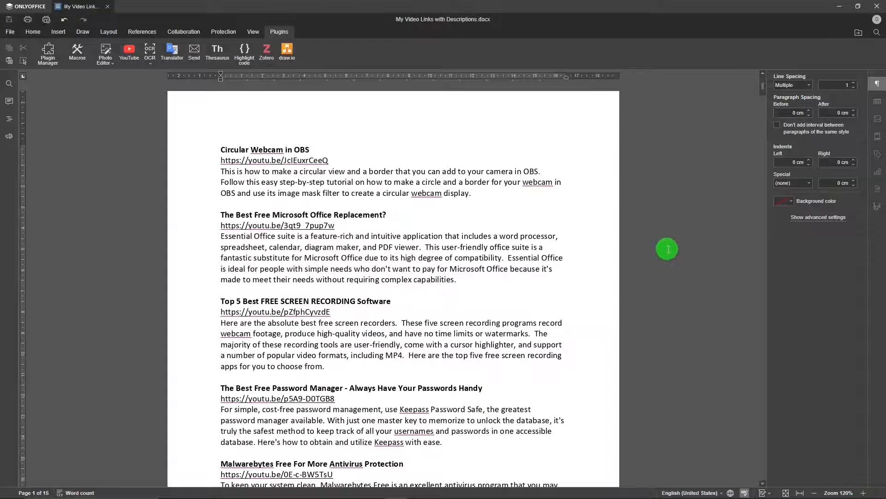
# Step: Scroll through the video links document, then switch to the Inventory spreadsheet with its chart
pyautogui.doubleClick(288, 323)
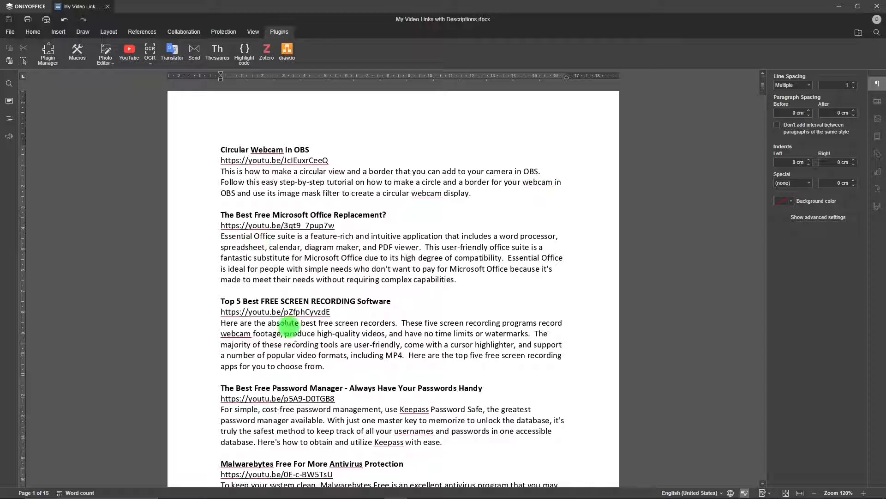
pyautogui.moveTo(338, 158)
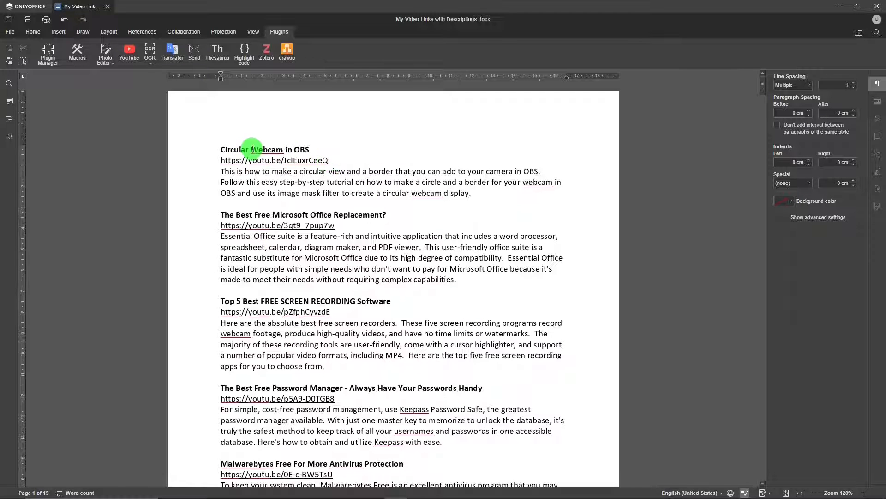
pyautogui.moveTo(502, 166)
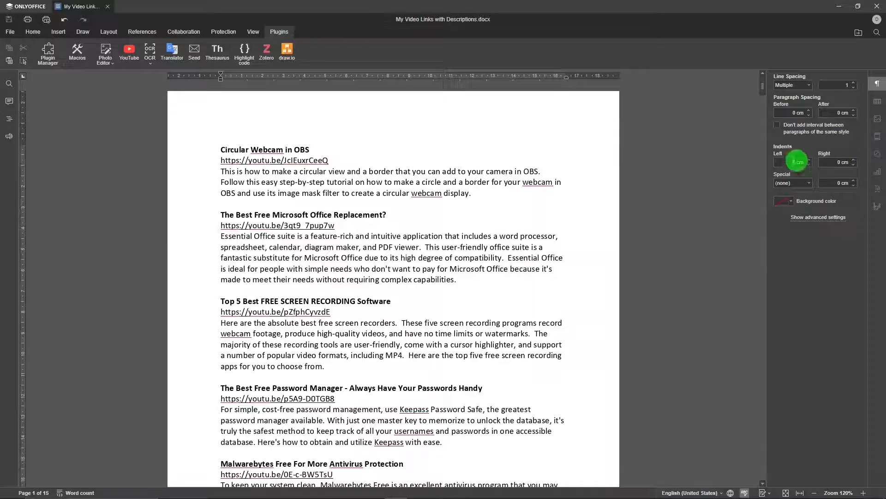
pyautogui.scroll(-3)
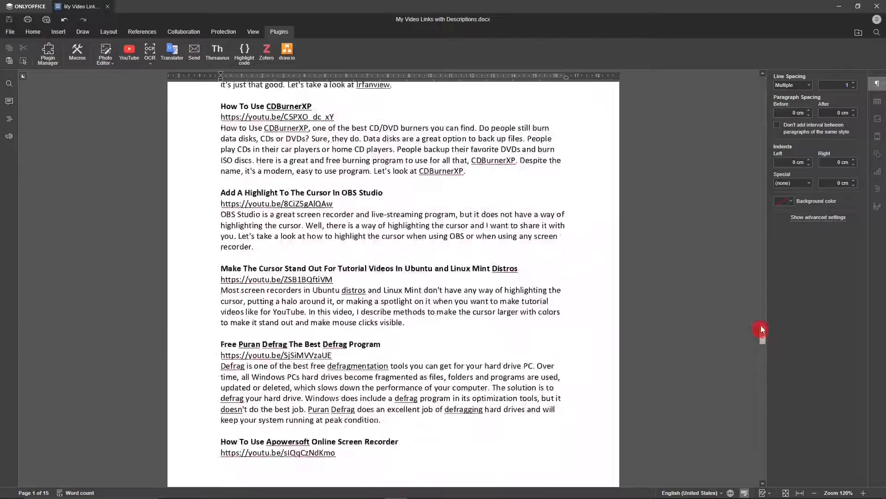
pyautogui.scroll(-3)
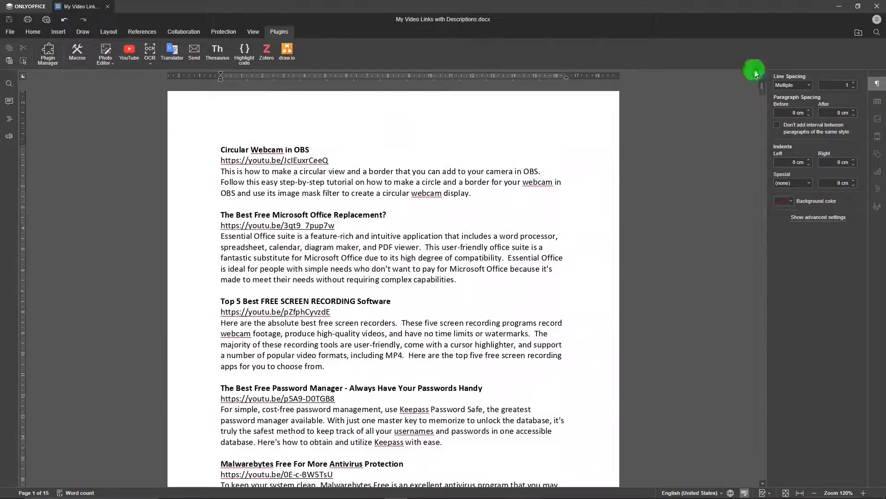
pyautogui.moveTo(571, 209)
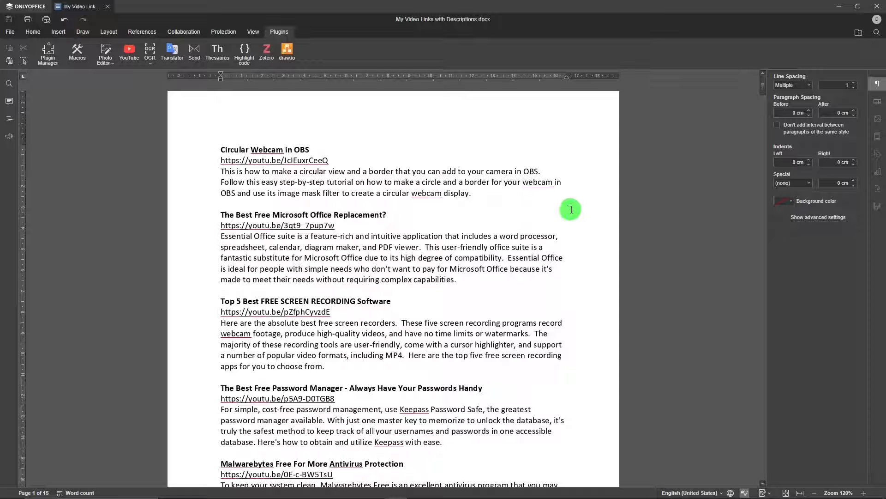
pyautogui.moveTo(506, 201)
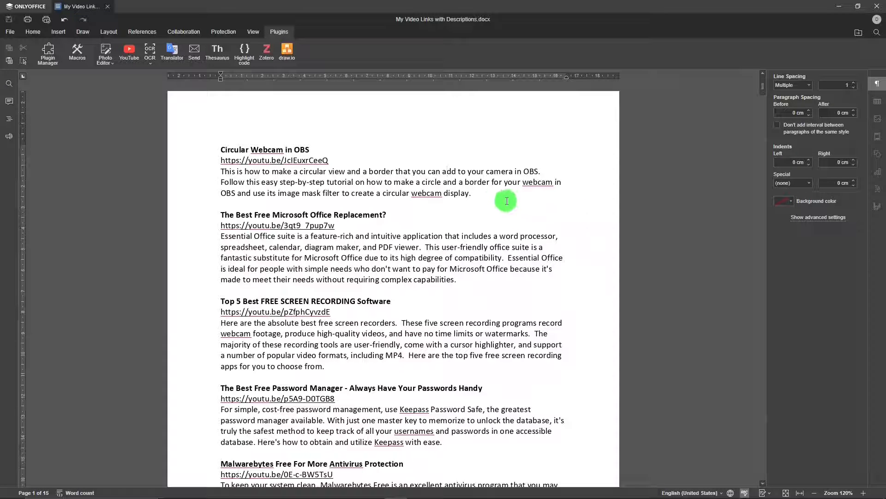
pyautogui.moveTo(496, 200)
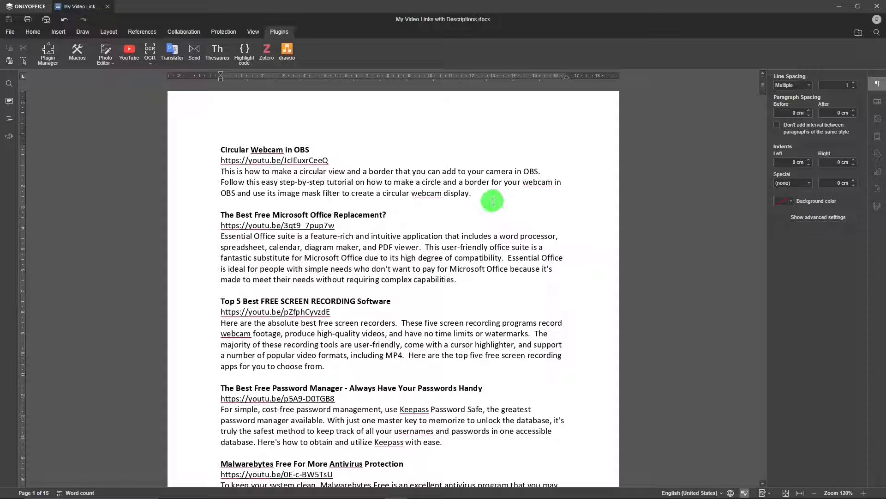
pyautogui.moveTo(343, 52)
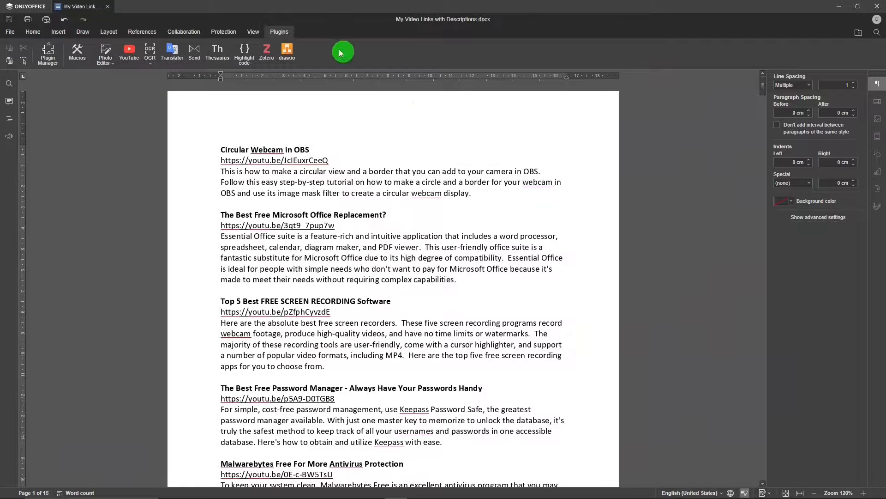
pyautogui.click(81, 7)
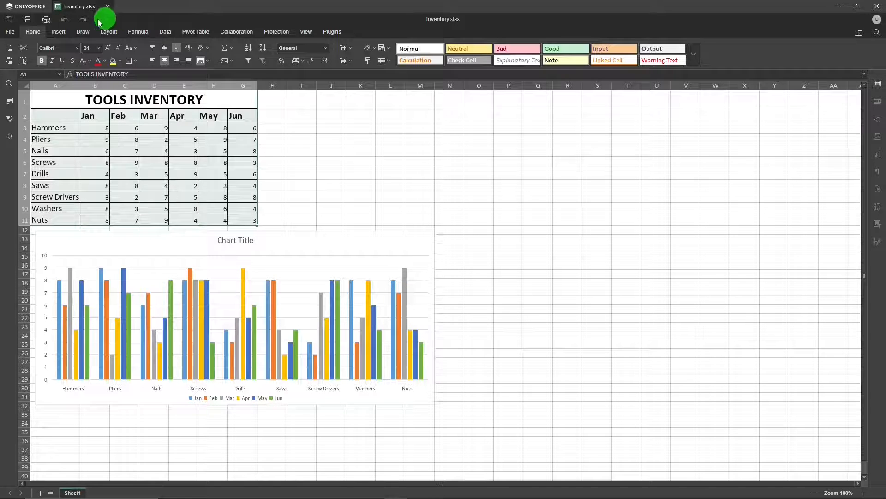
# Step: Tour the spreadsheet's Insert, Draw, Collaboration and View toolbars, then return to Home
pyautogui.click(58, 31)
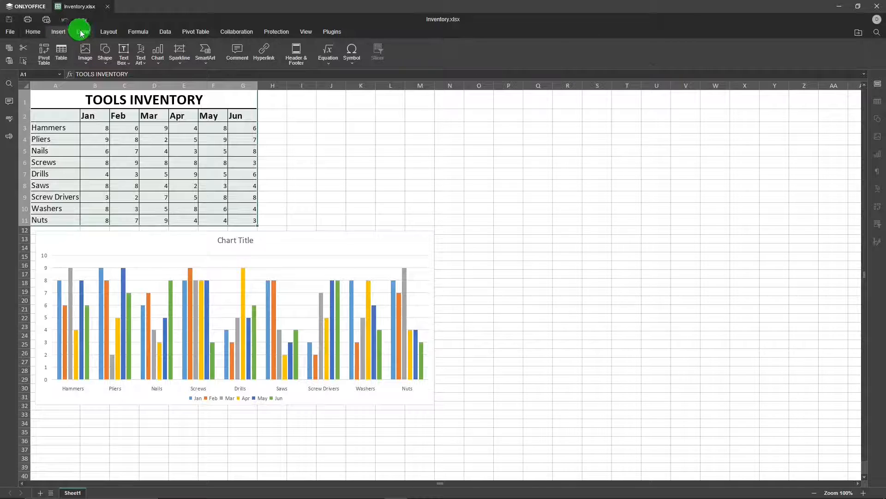
pyautogui.click(141, 31)
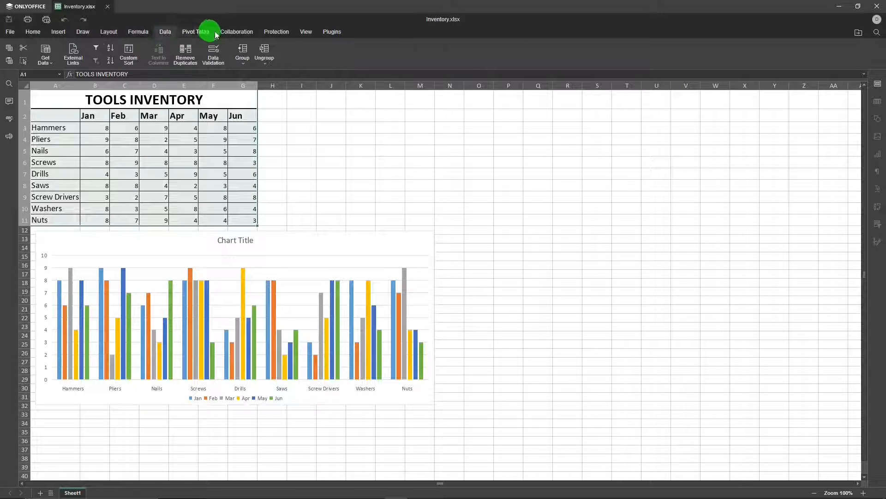
pyautogui.click(236, 31)
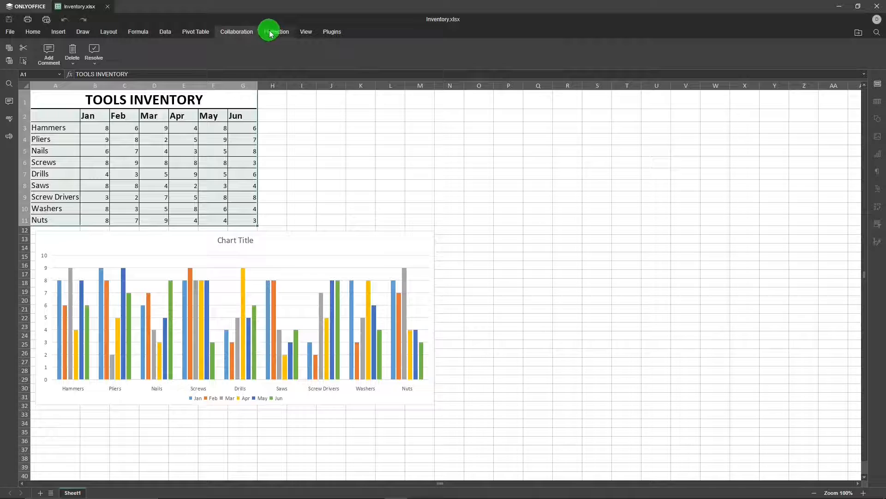
pyautogui.click(306, 31)
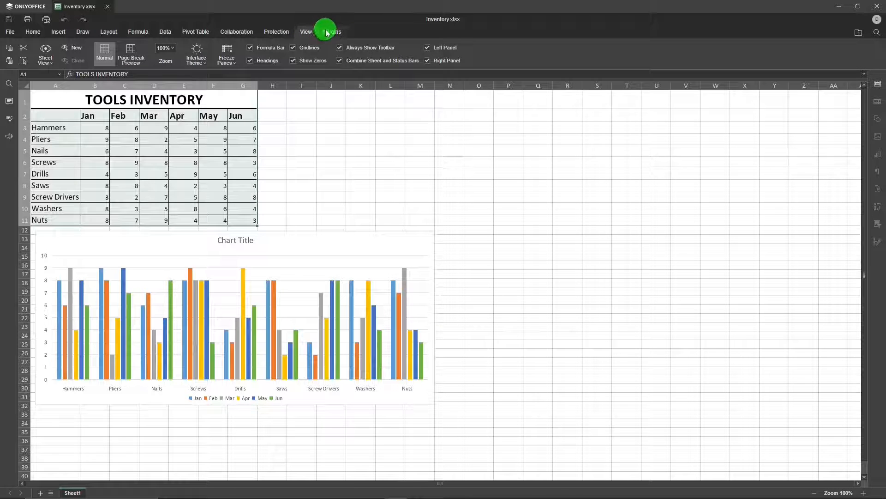
pyautogui.click(33, 31)
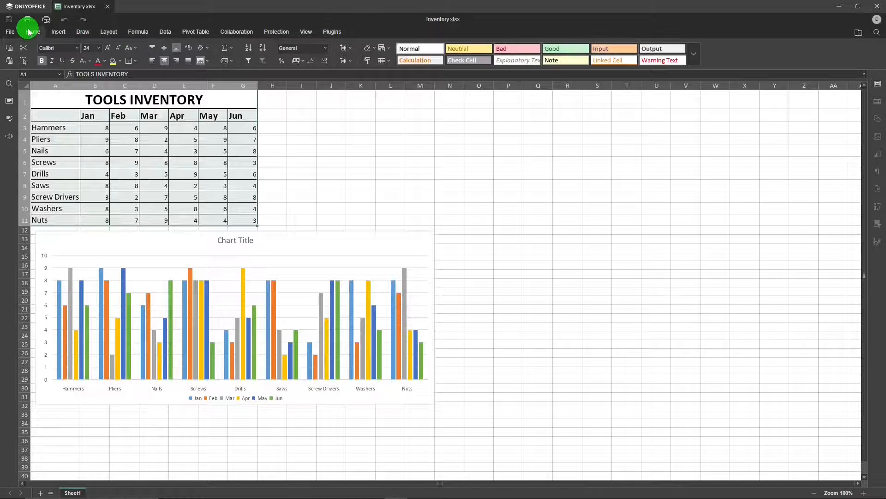
pyautogui.moveTo(293, 125)
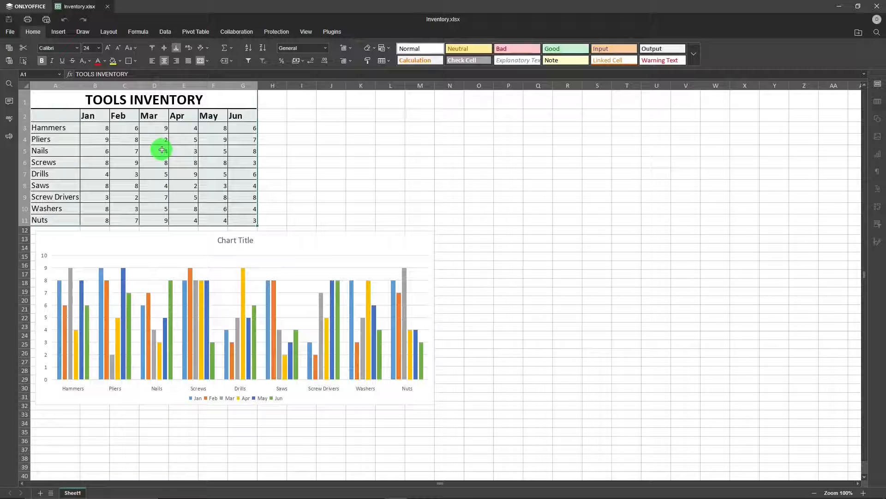
pyautogui.moveTo(157, 152)
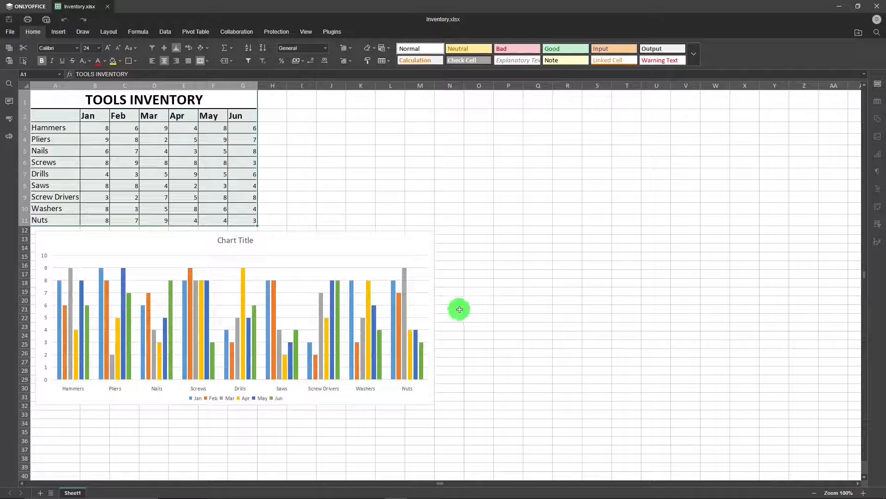
pyautogui.moveTo(444, 322)
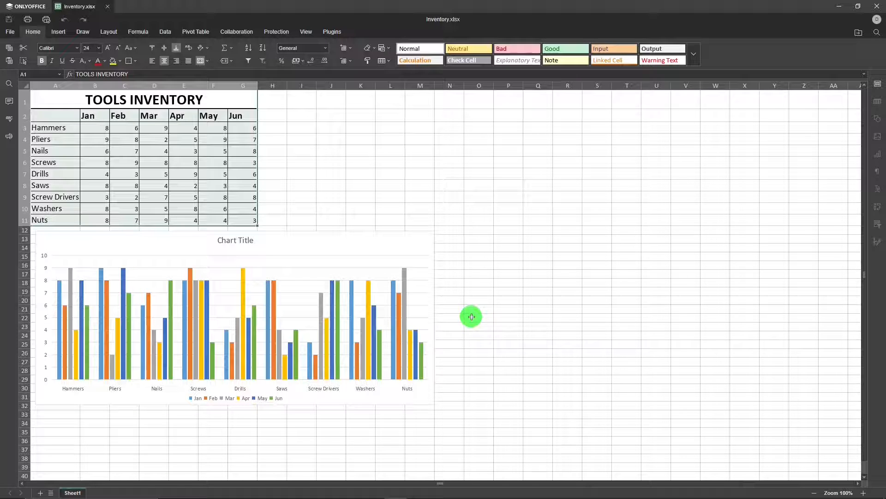
pyautogui.moveTo(468, 319)
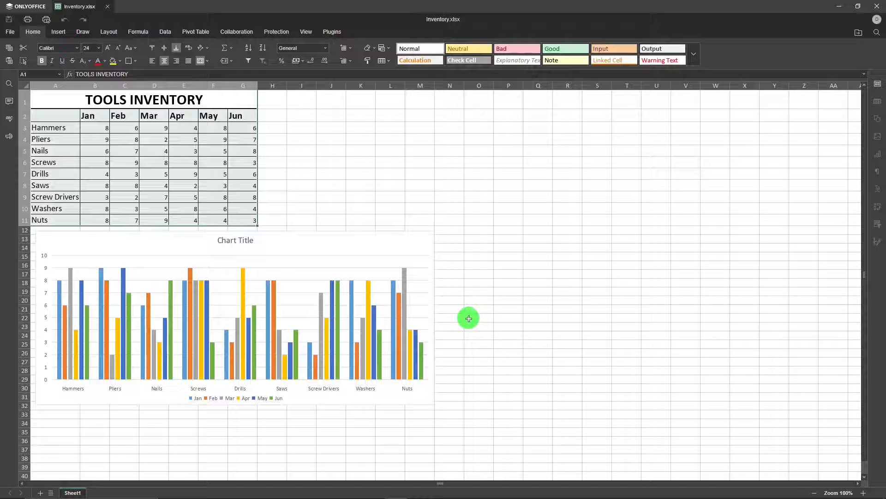
pyautogui.moveTo(445, 324)
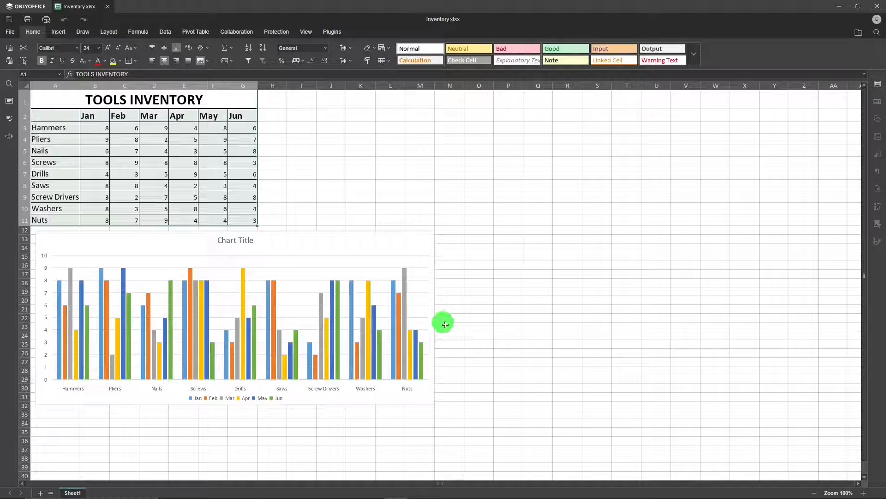
pyautogui.moveTo(452, 331)
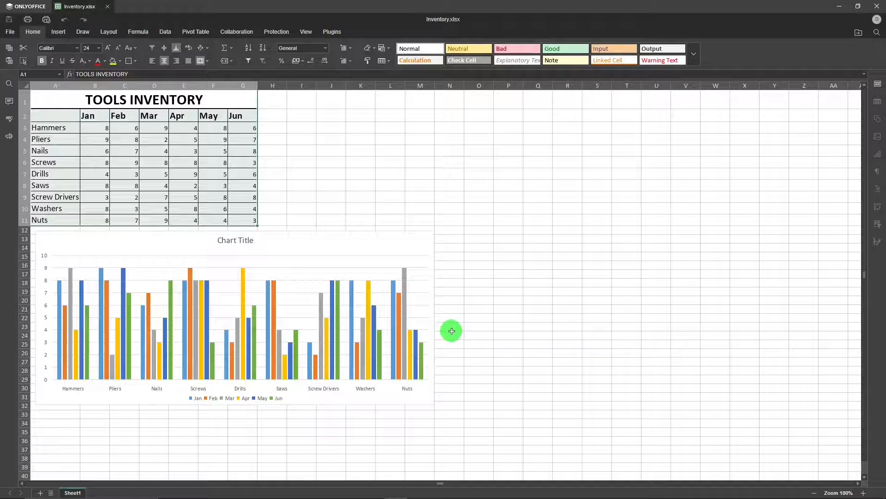
pyautogui.moveTo(449, 341)
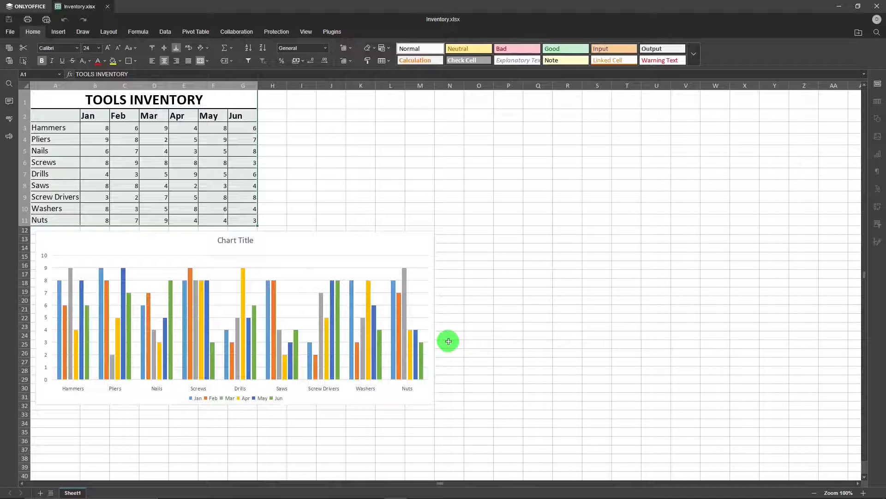
pyautogui.moveTo(444, 342)
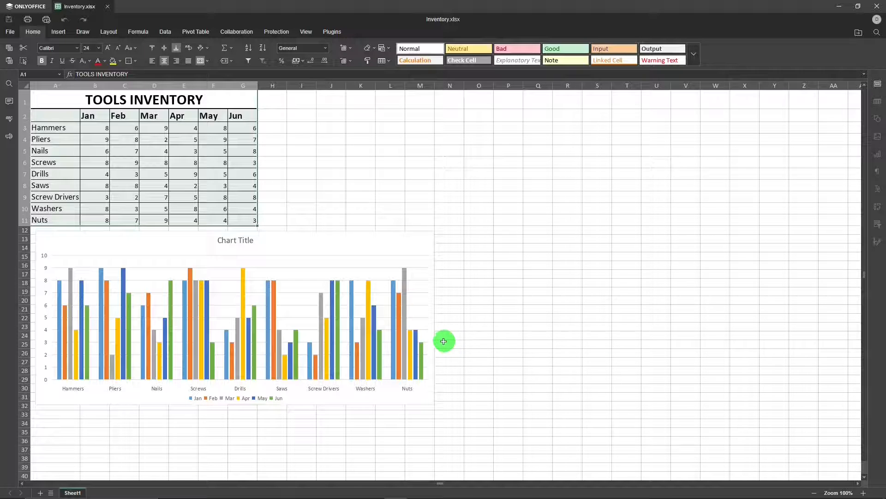
pyautogui.moveTo(461, 336)
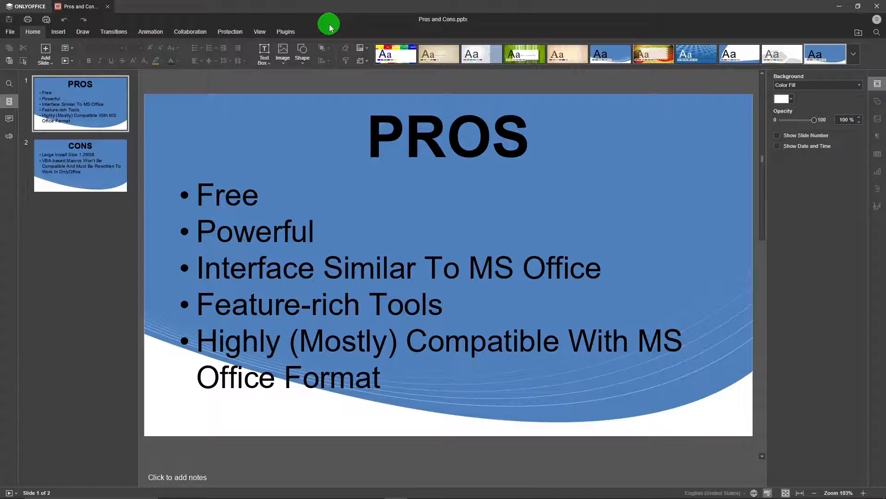
pyautogui.moveTo(286, 32)
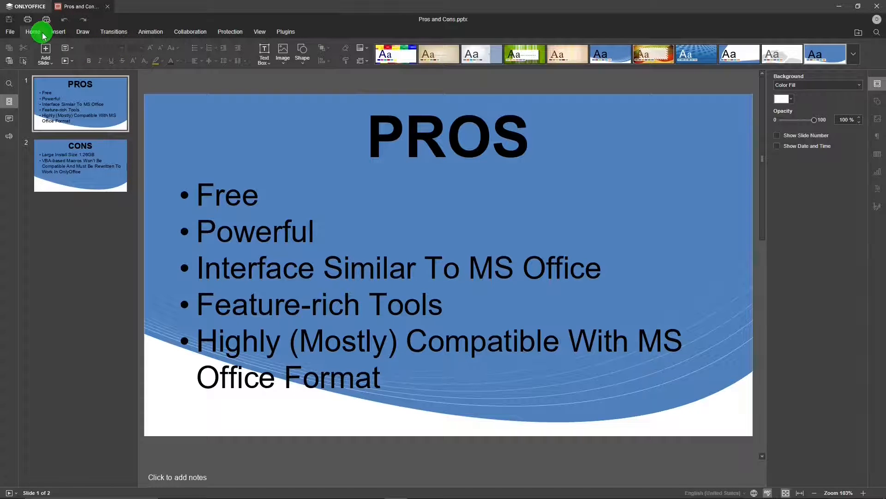
# Step: Tour the presentation's Insert, Animation, Protection and Plugins toolbars, then return to Home
pyautogui.click(58, 31)
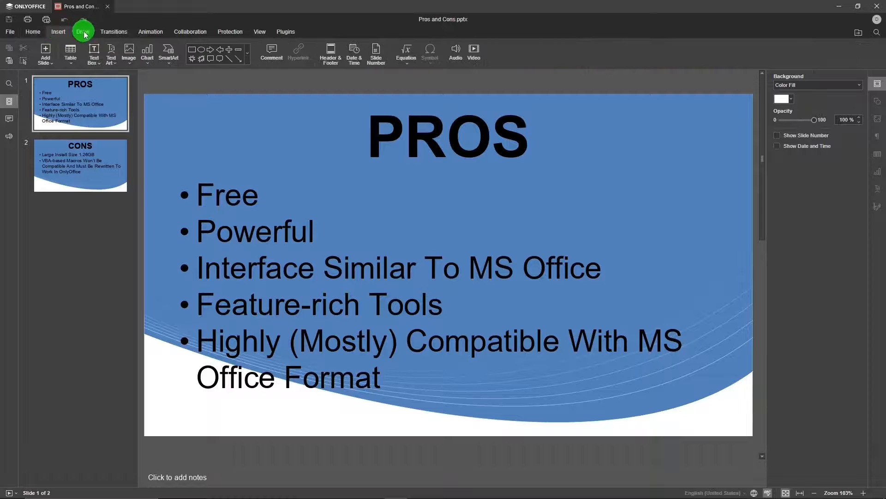
pyautogui.click(151, 31)
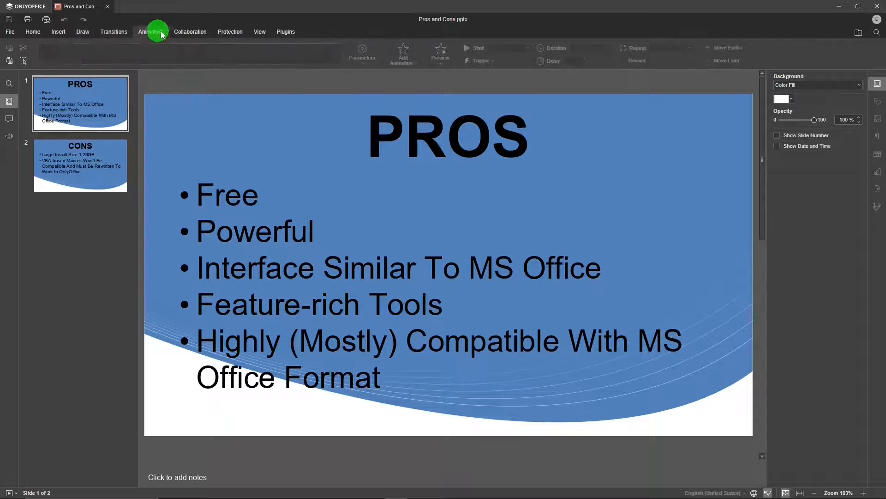
pyautogui.click(230, 31)
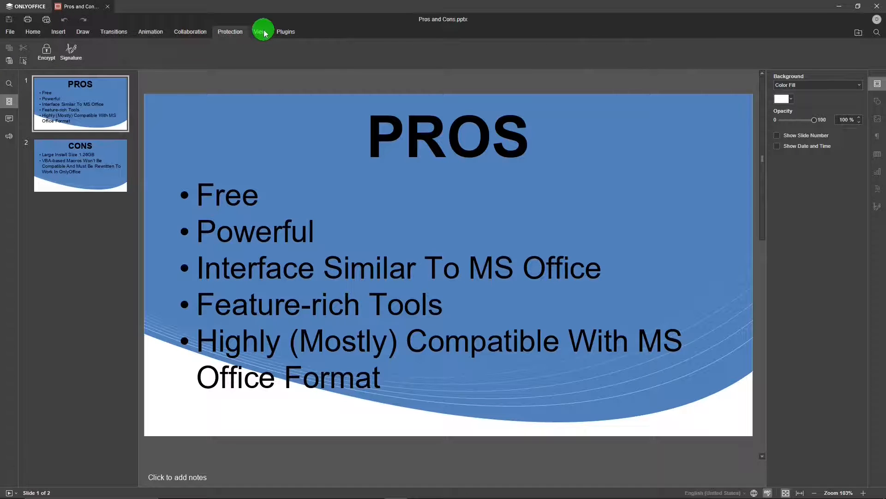
pyautogui.click(285, 31)
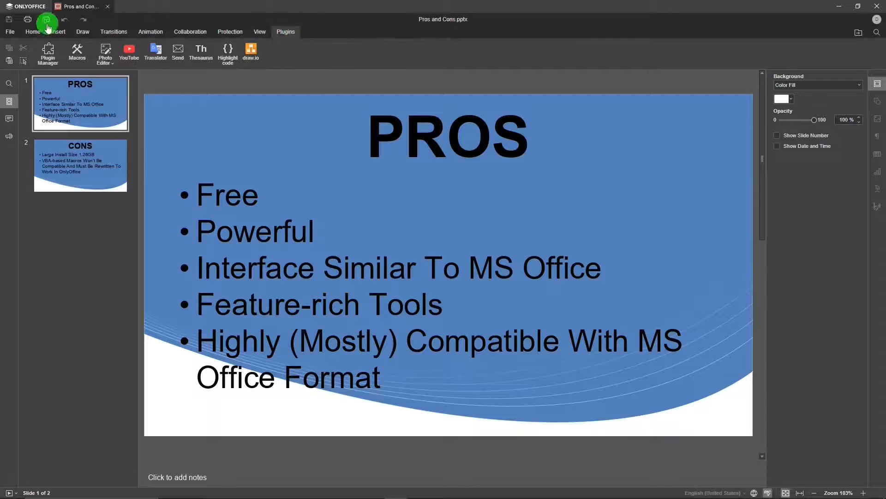
pyautogui.click(33, 32)
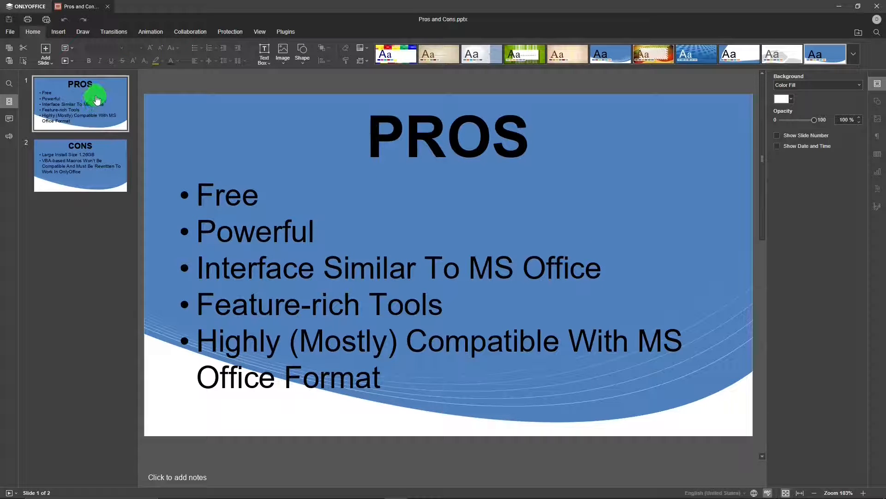
pyautogui.moveTo(70, 85)
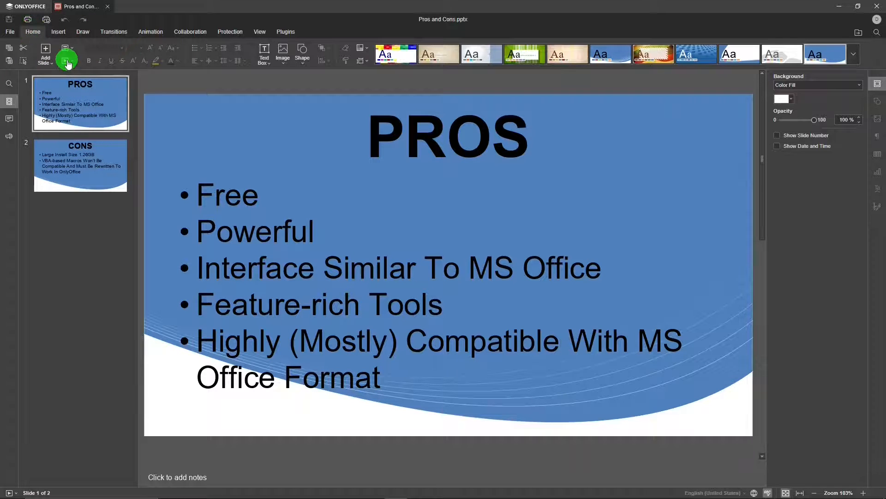
pyautogui.moveTo(68, 63)
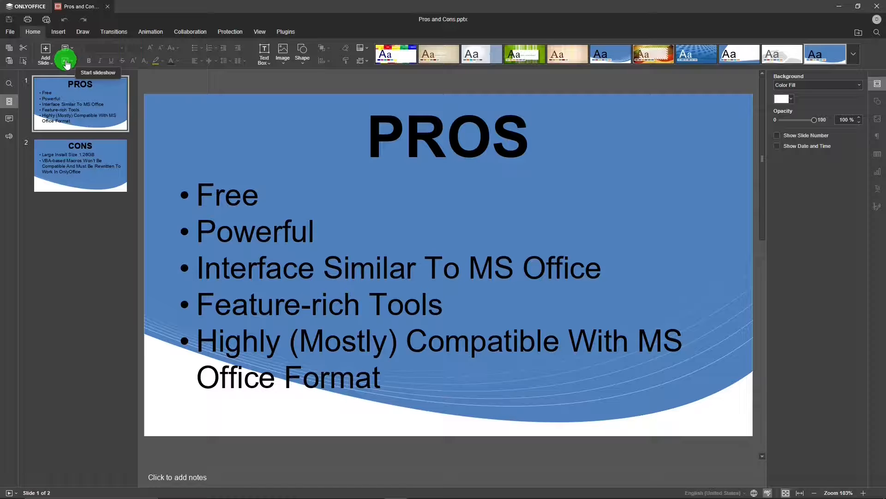